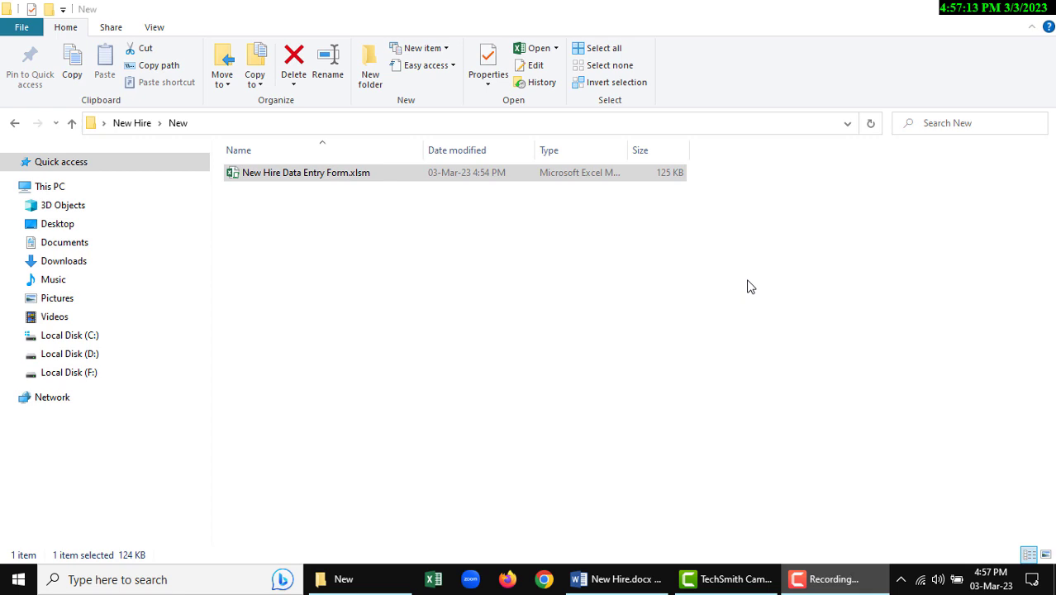
mouse_move(436, 294)
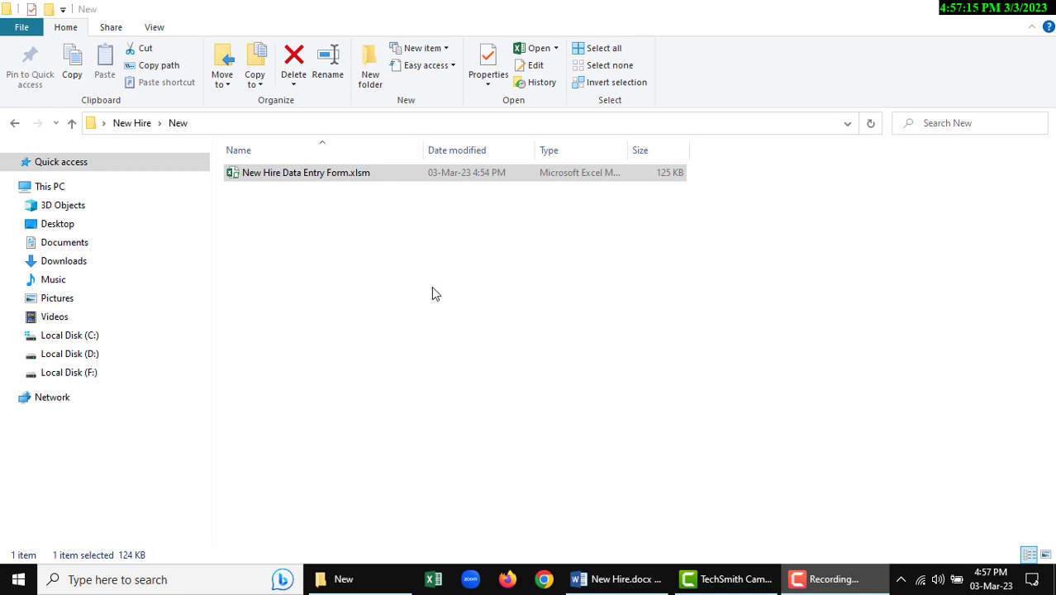
Open New Hire Data Entry Form.xlsm from the New folder in Excel.
click(306, 172)
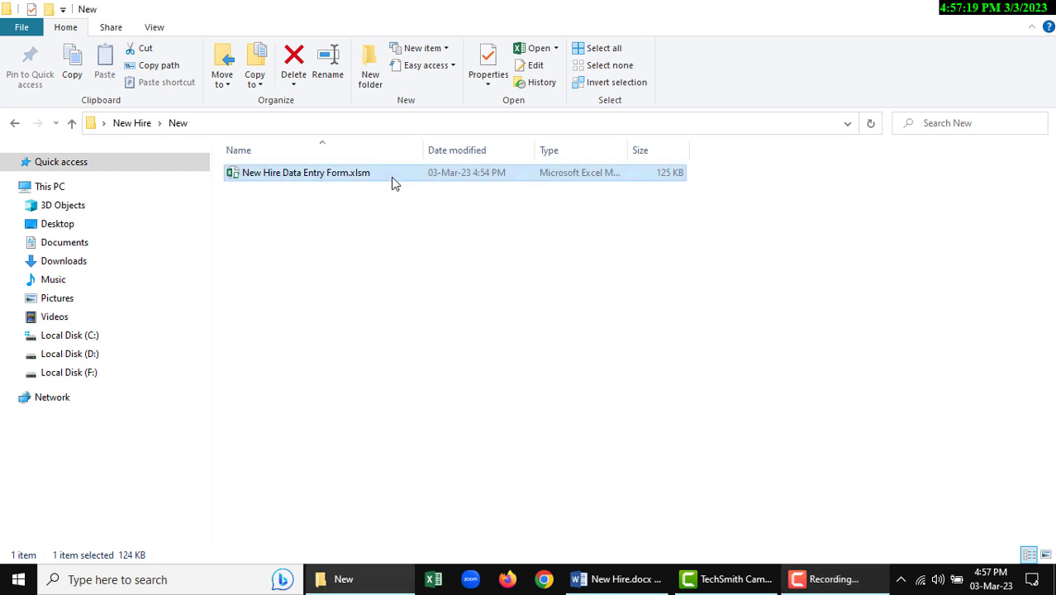
double_click(305, 172)
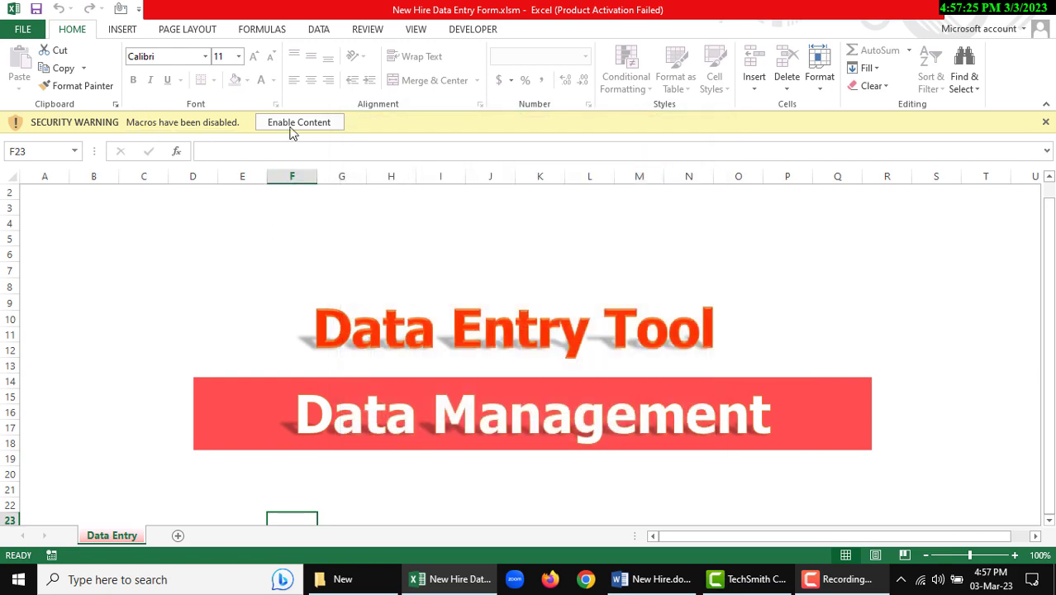
Enable the workbook's macros and log in as admin to launch the form.
click(299, 121)
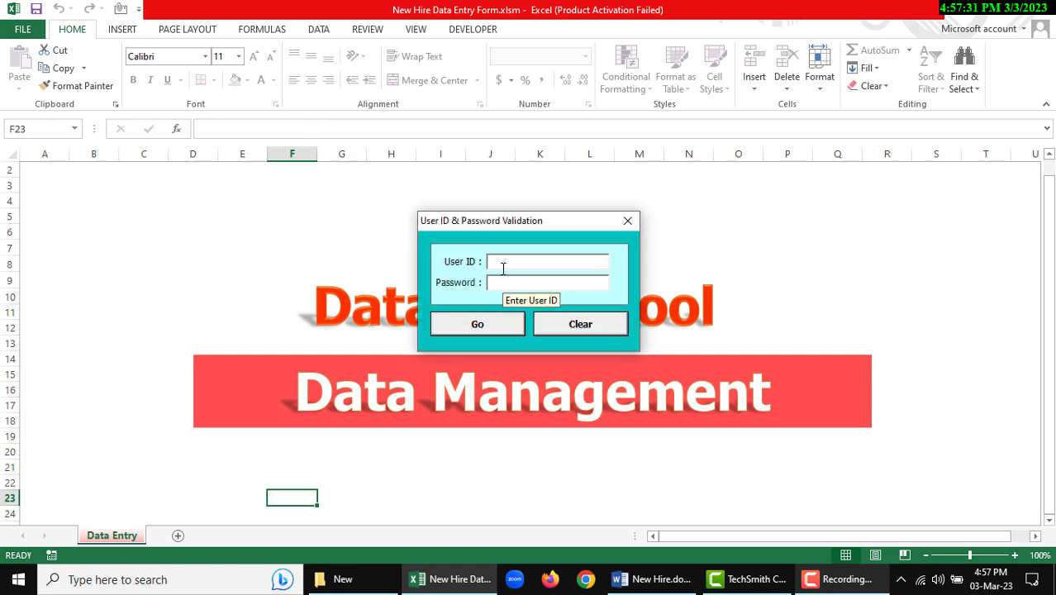
text(admin)
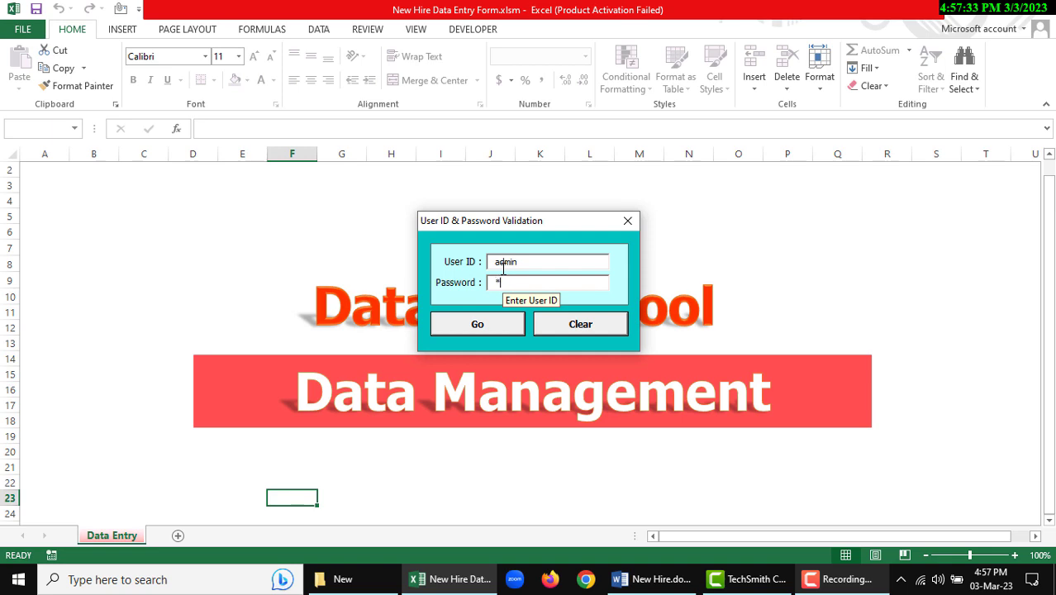
click(477, 323)
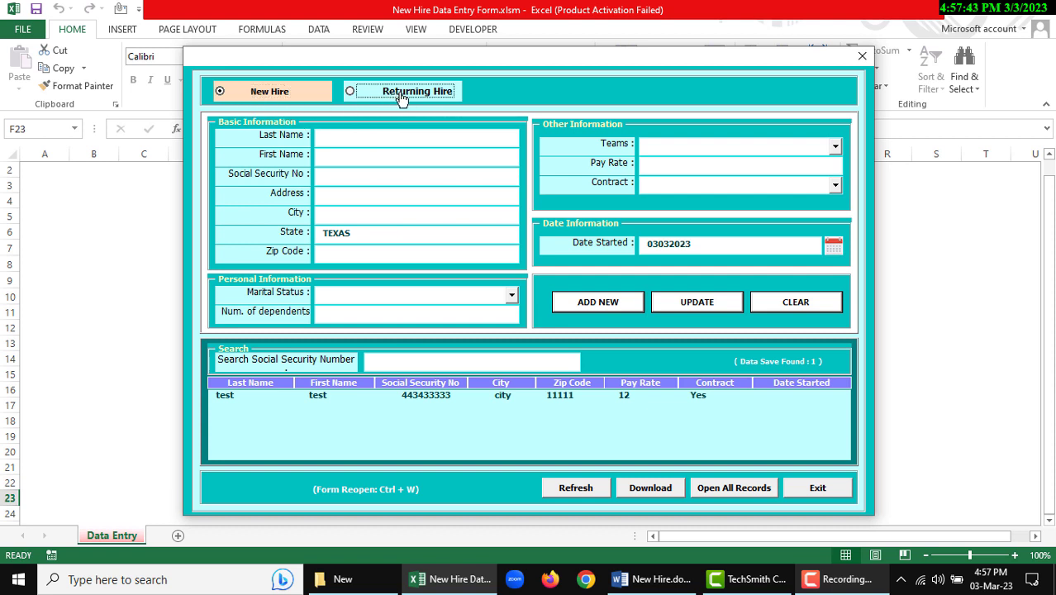
Enter last name Last, first name First and Social Security number 8888.
click(350, 91)
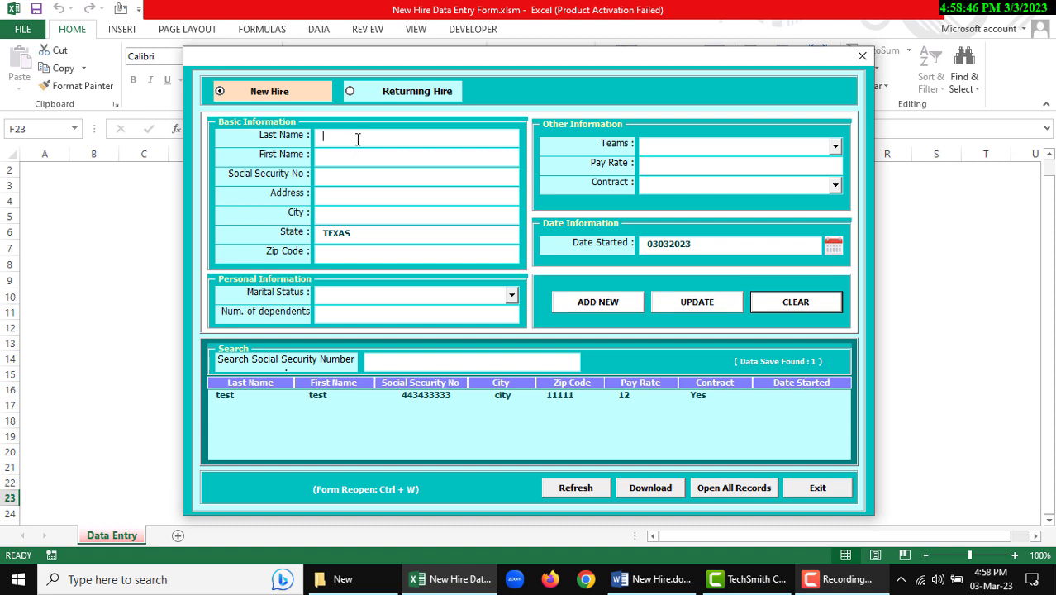
text(La)
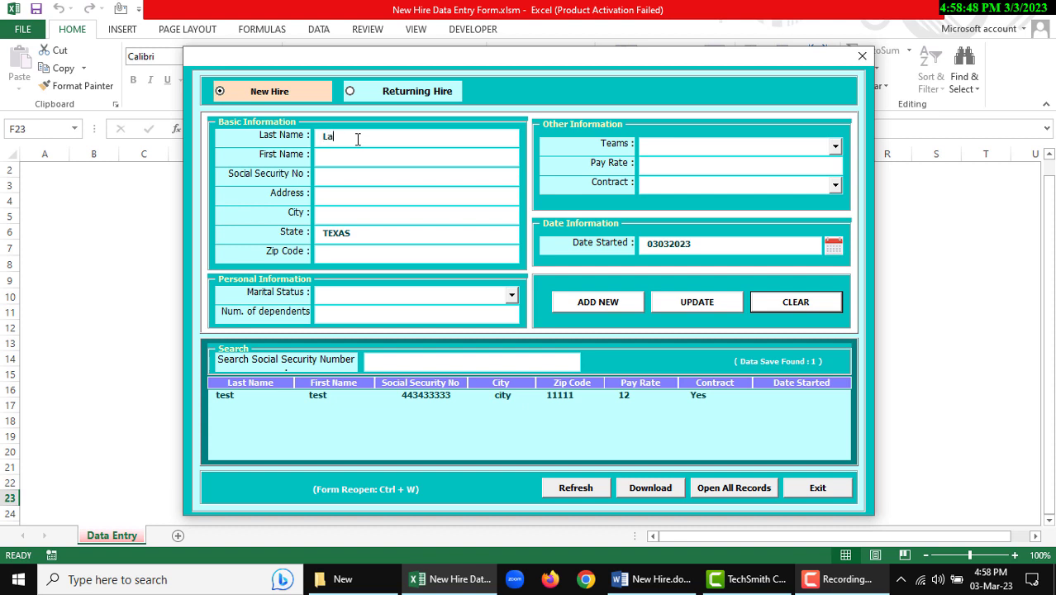
text(First)
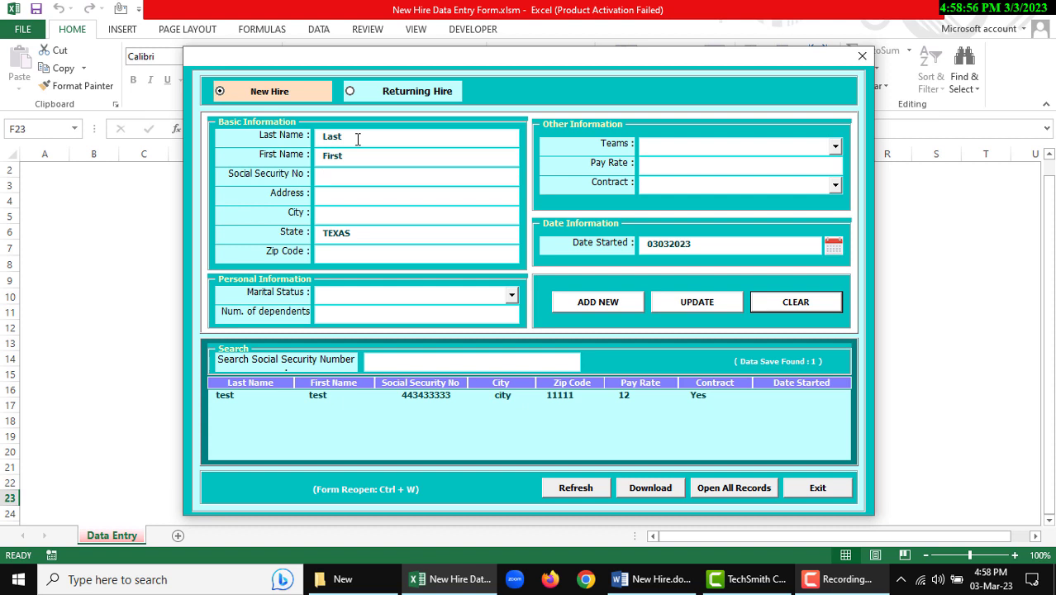
click(417, 174)
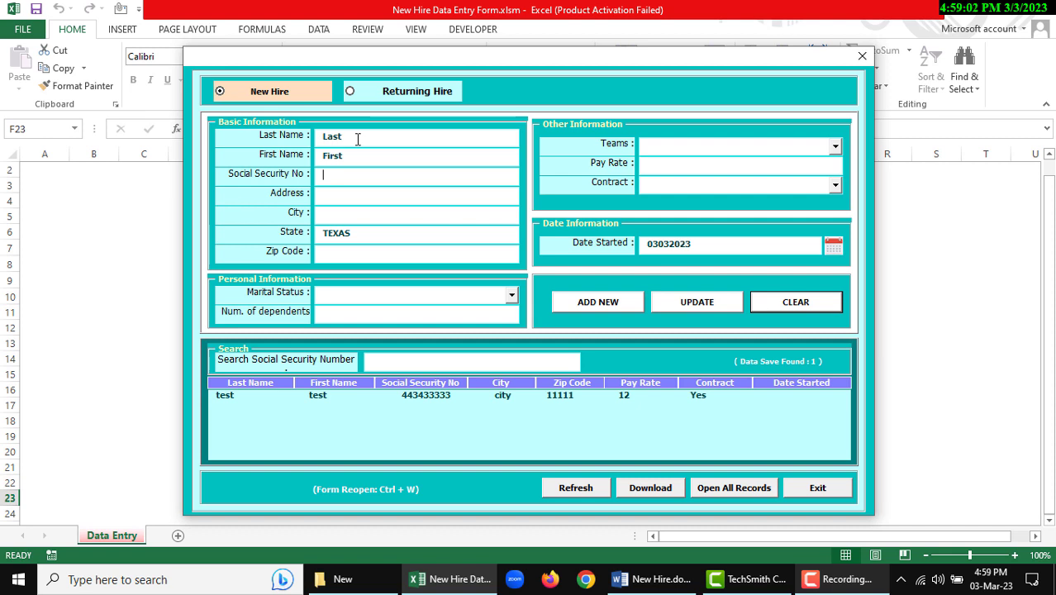
text(8888)
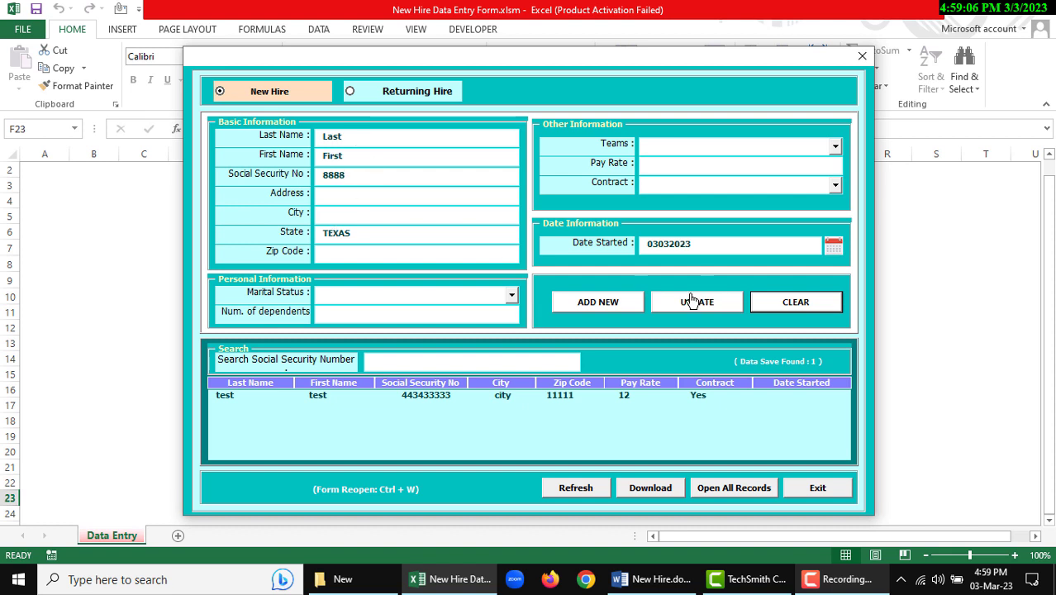
click(597, 301)
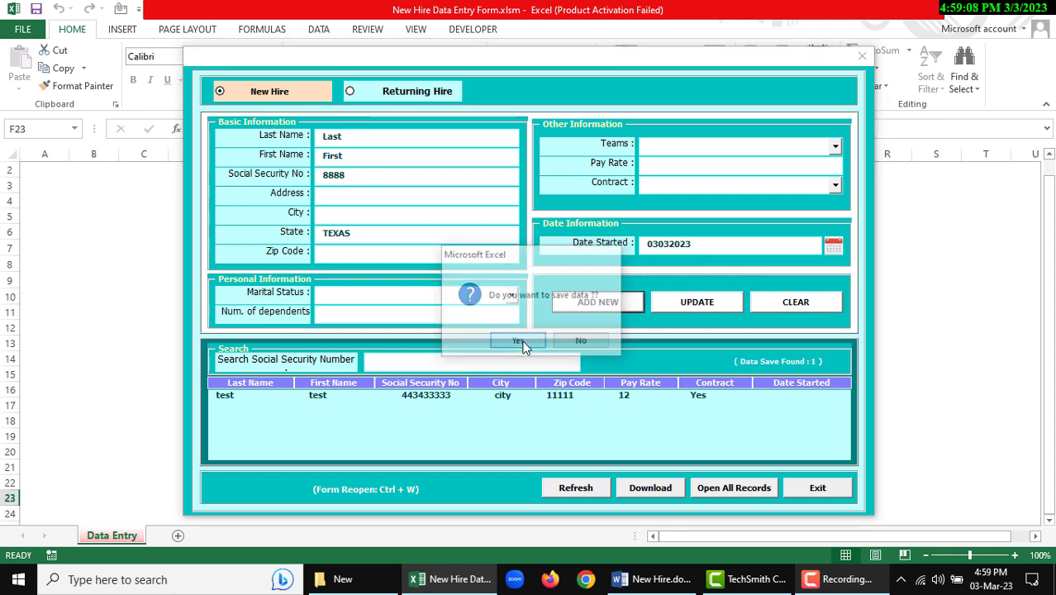
click(518, 341)
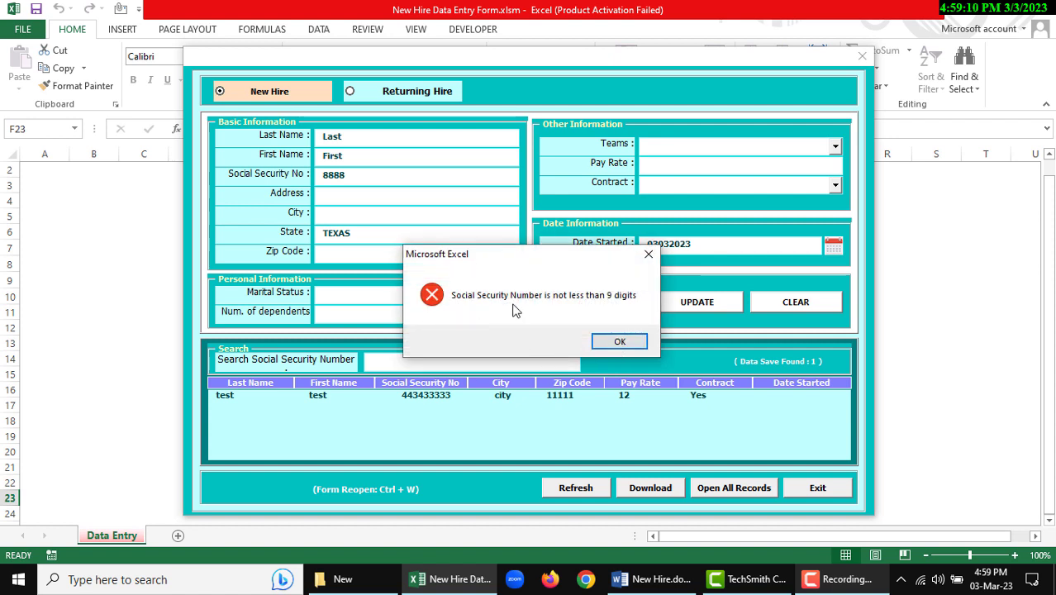
mouse_move(521, 311)
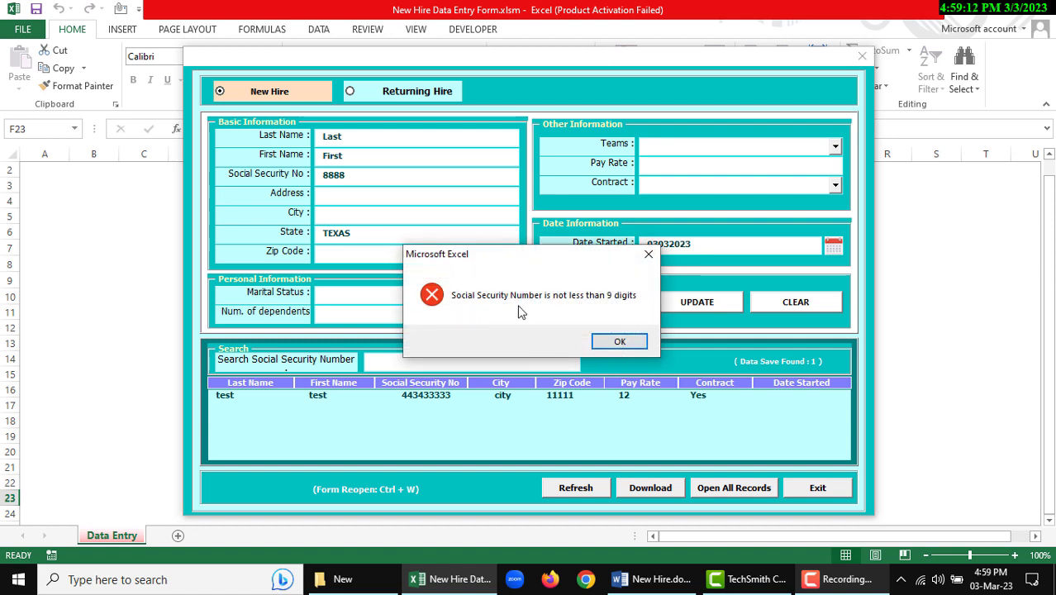
click(620, 342)
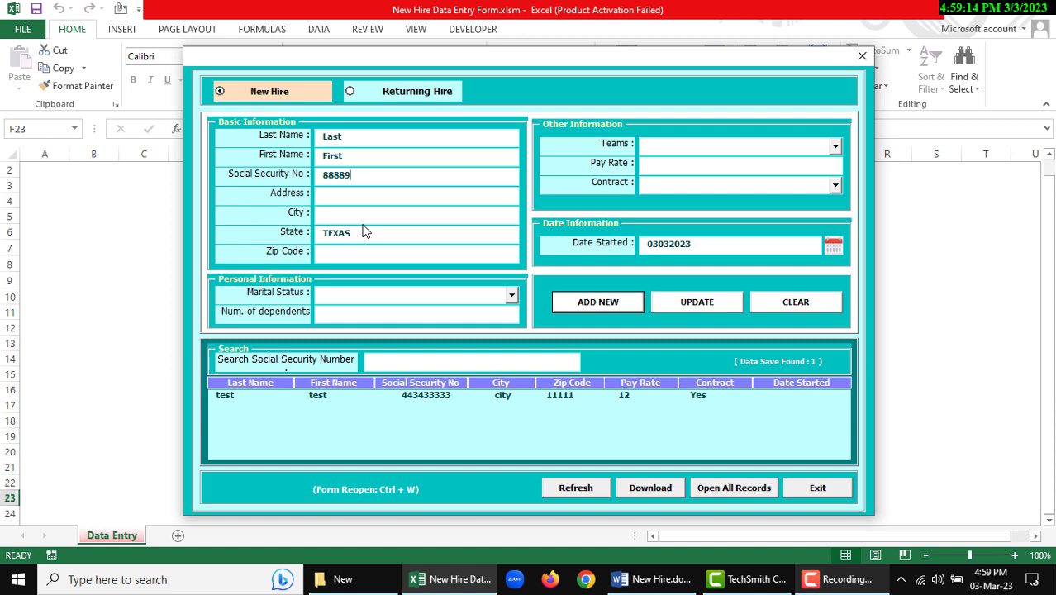
Extend the SSN to 888899999 and enter address Adress, city City, zip 55555.
text(99999)
click(417, 194)
text(#)
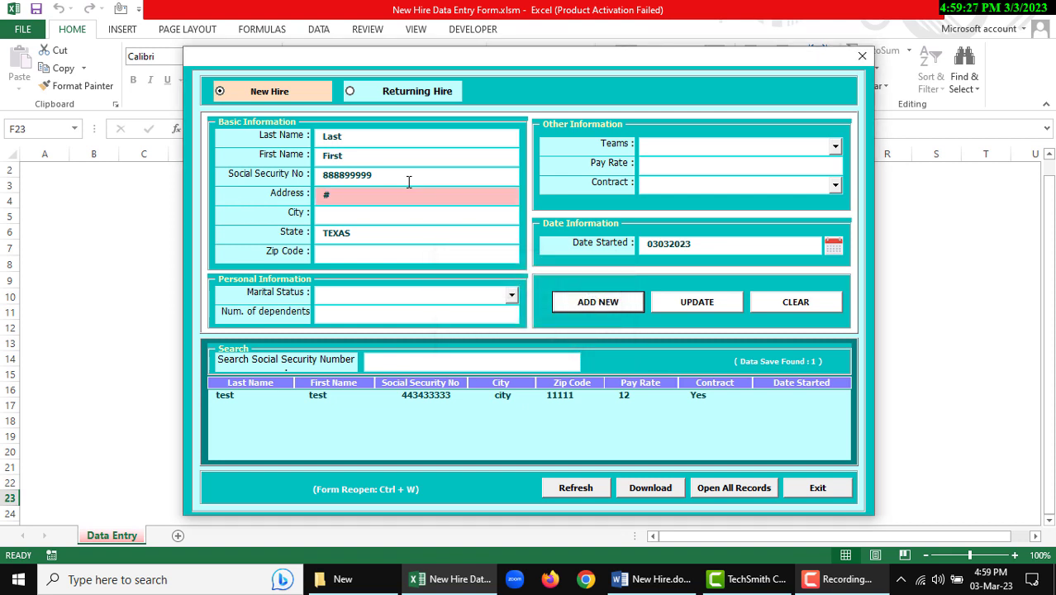
text(A)
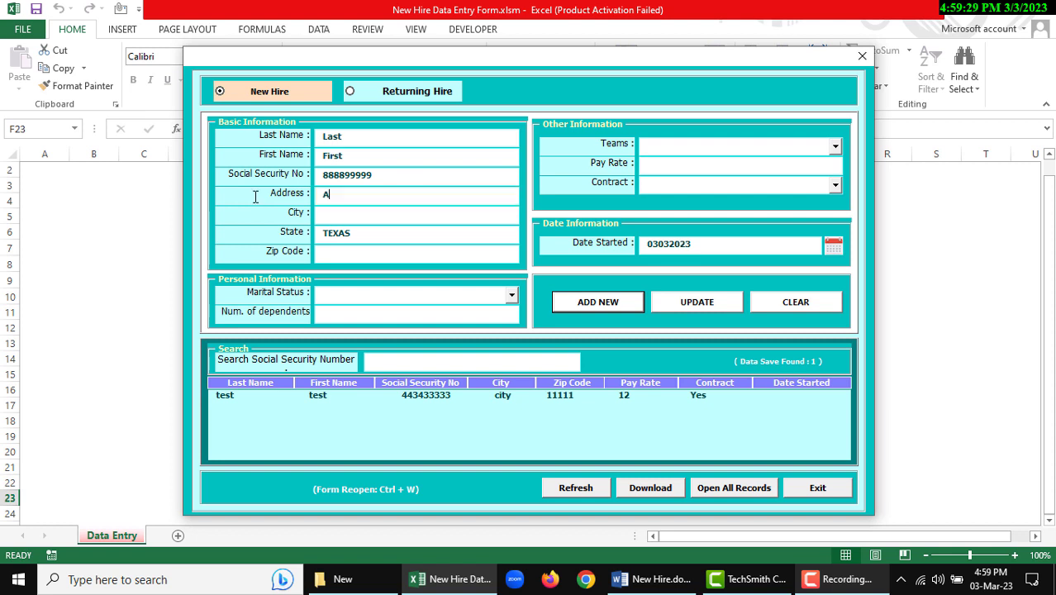
text(dress)
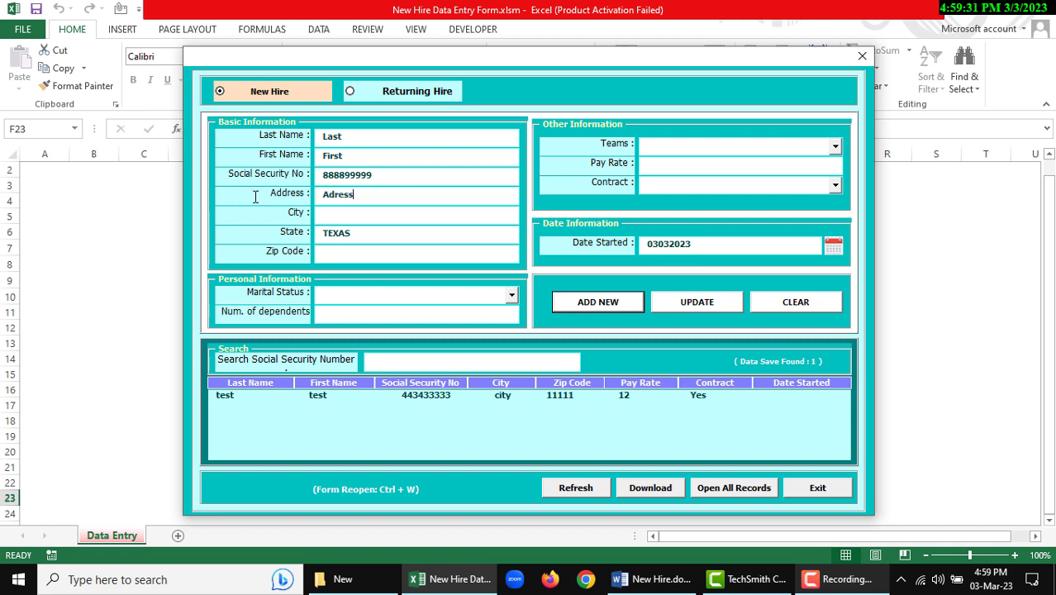
text(City)
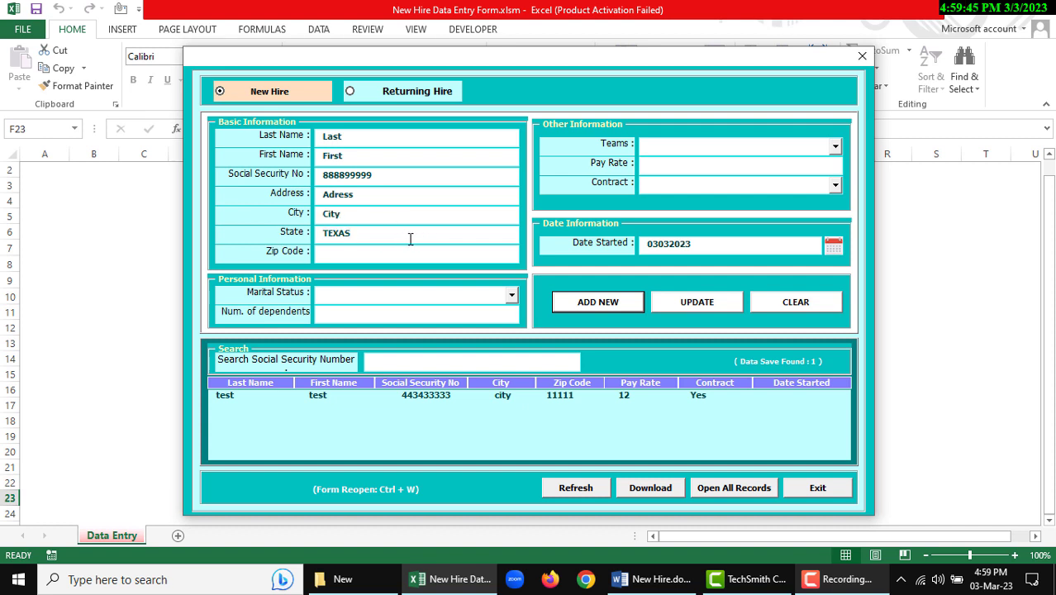
mouse_move(367, 259)
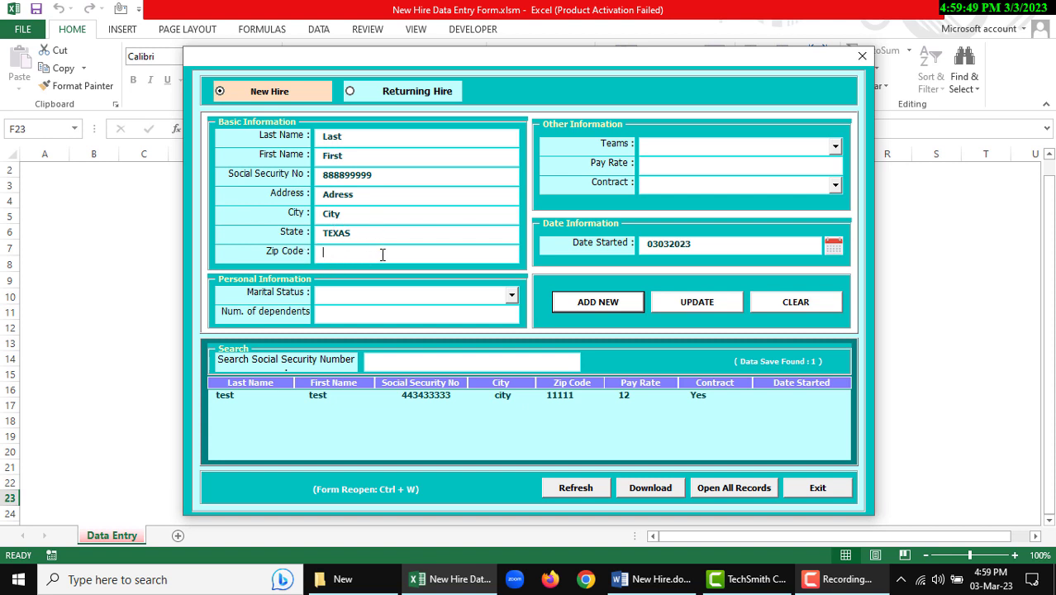
text(55555)
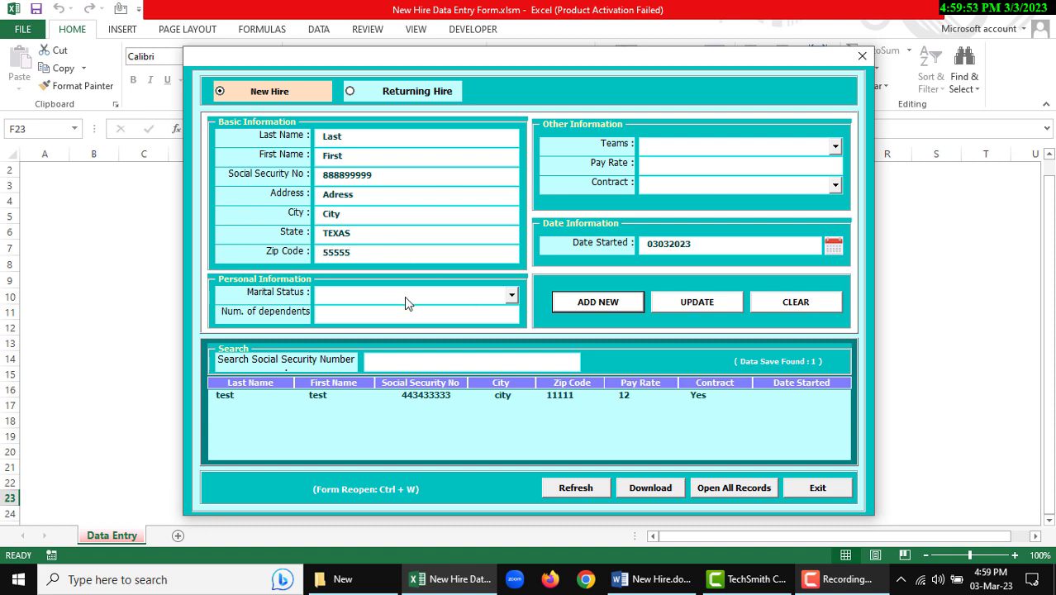
Choose Single marital status, enter 123 dependents and pick team Lupe – Strips.
click(511, 295)
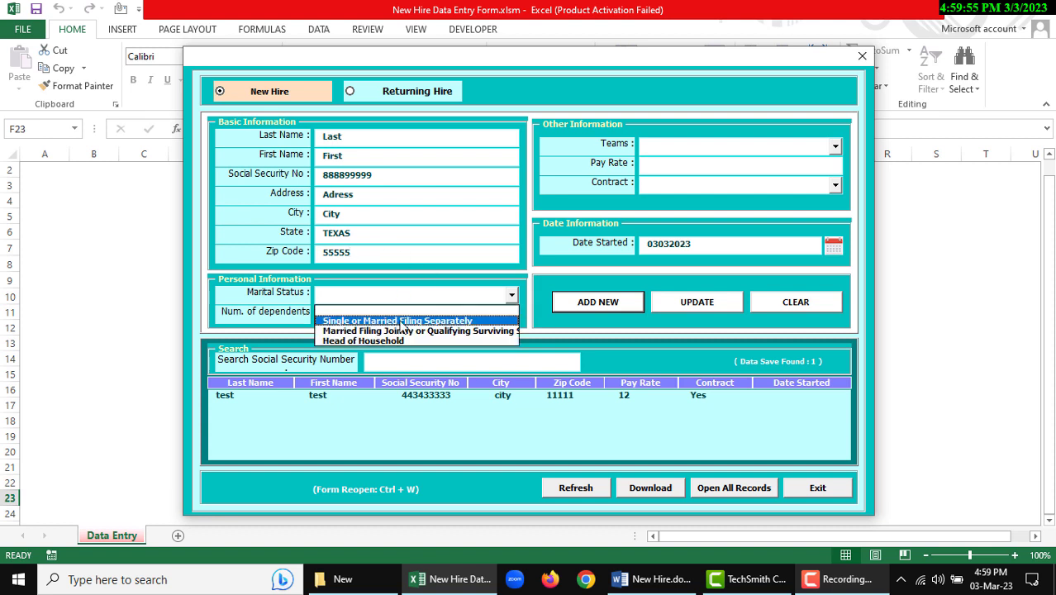
click(396, 320)
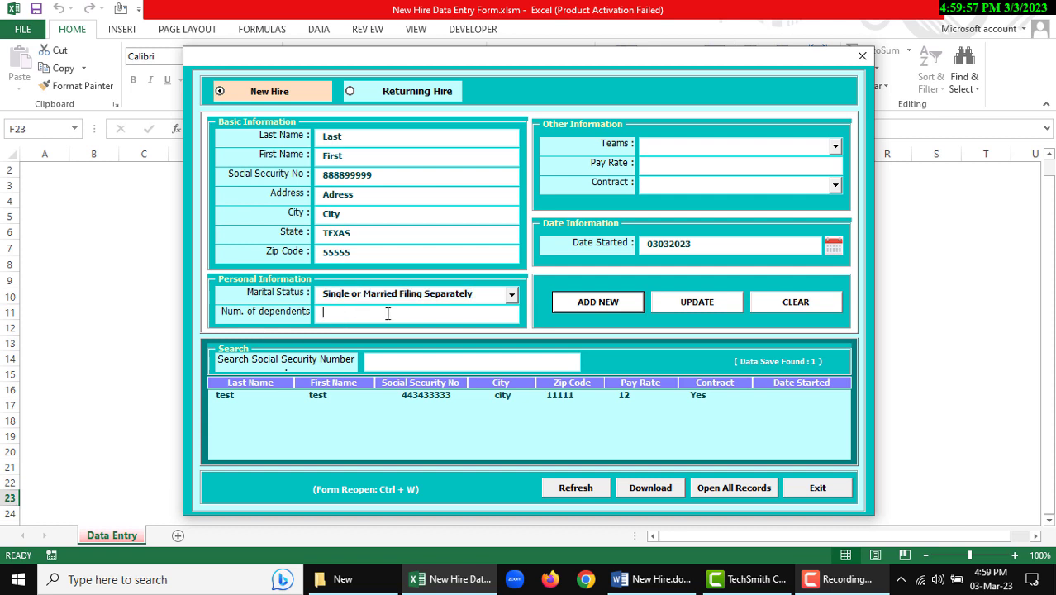
text(123)
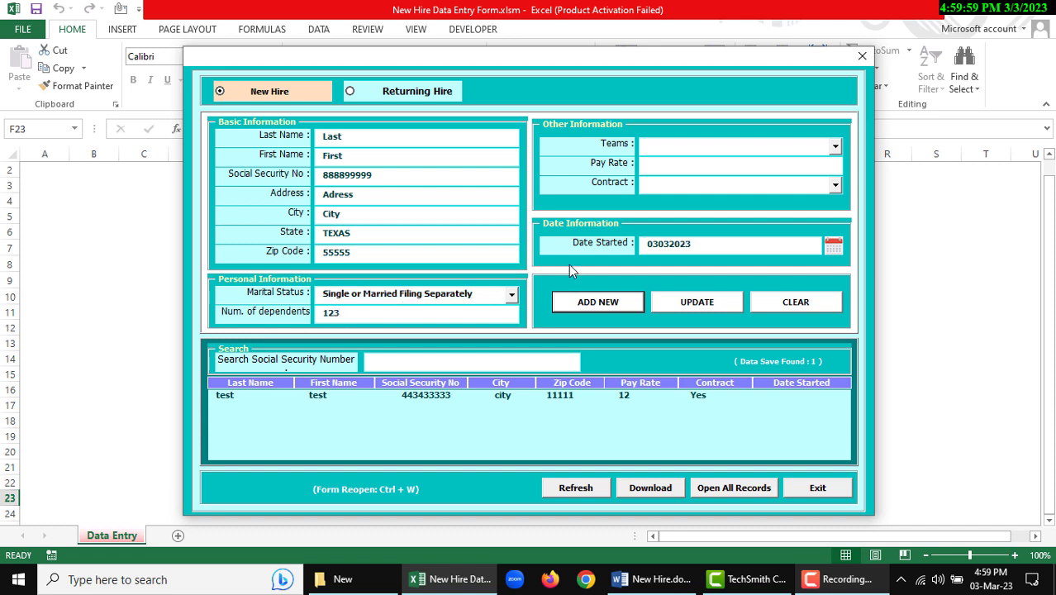
click(835, 146)
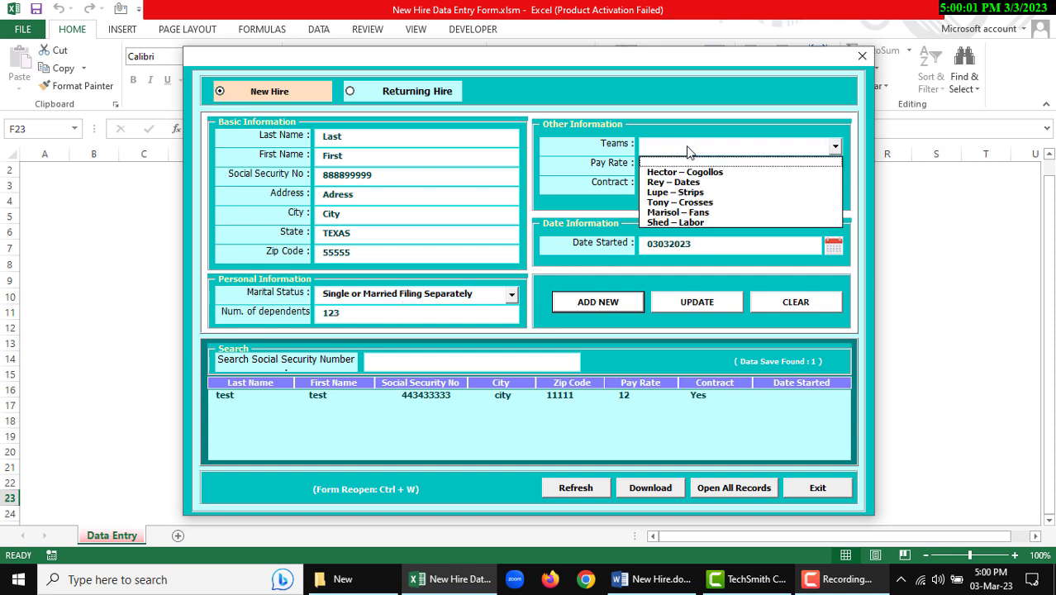
mouse_move(694, 192)
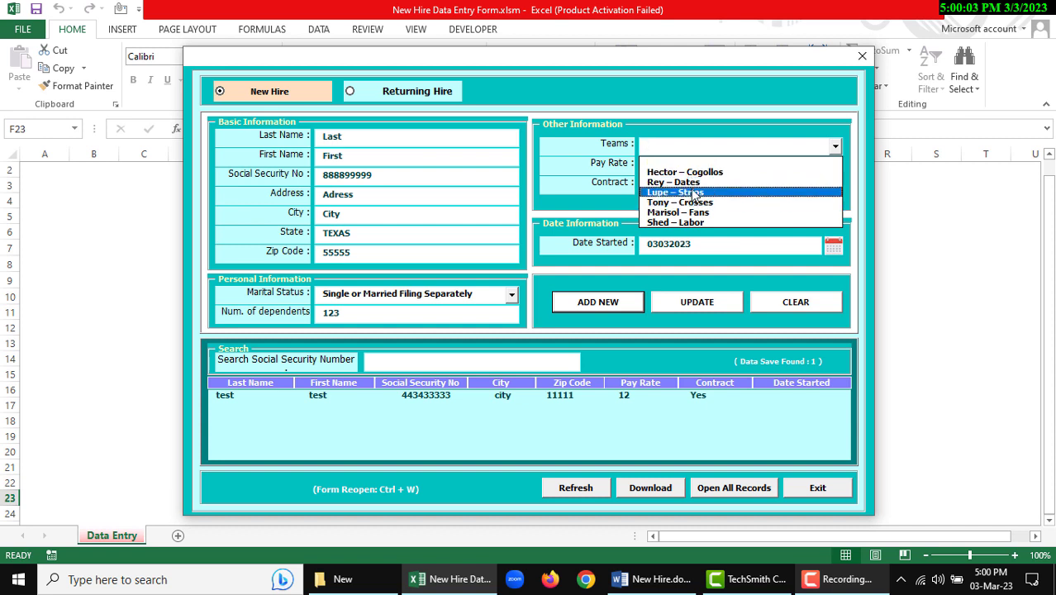
Set the pay rate to 12$ and the contract to No.
click(674, 191)
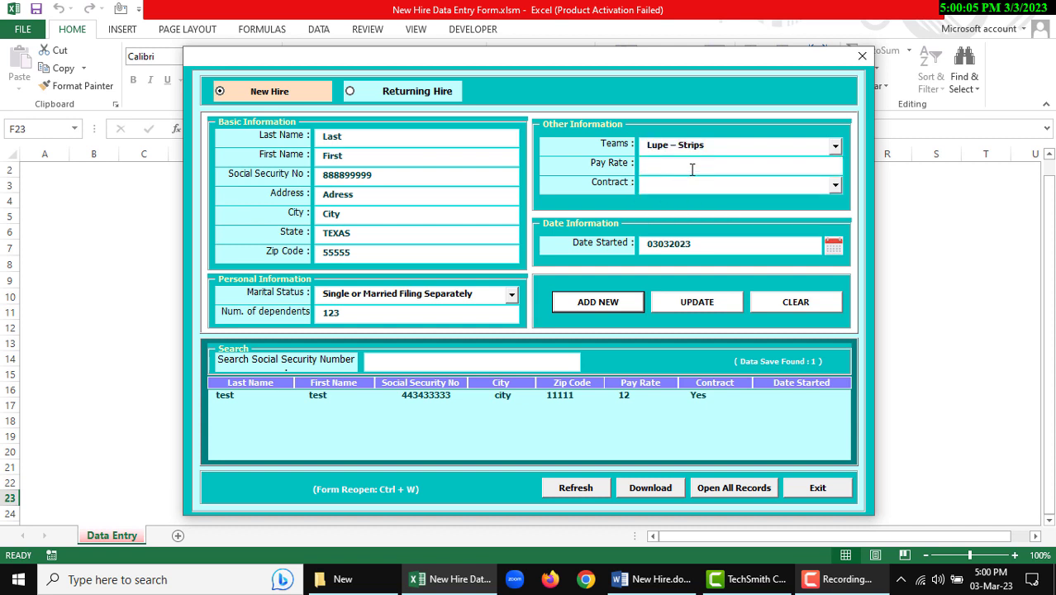
text(12)
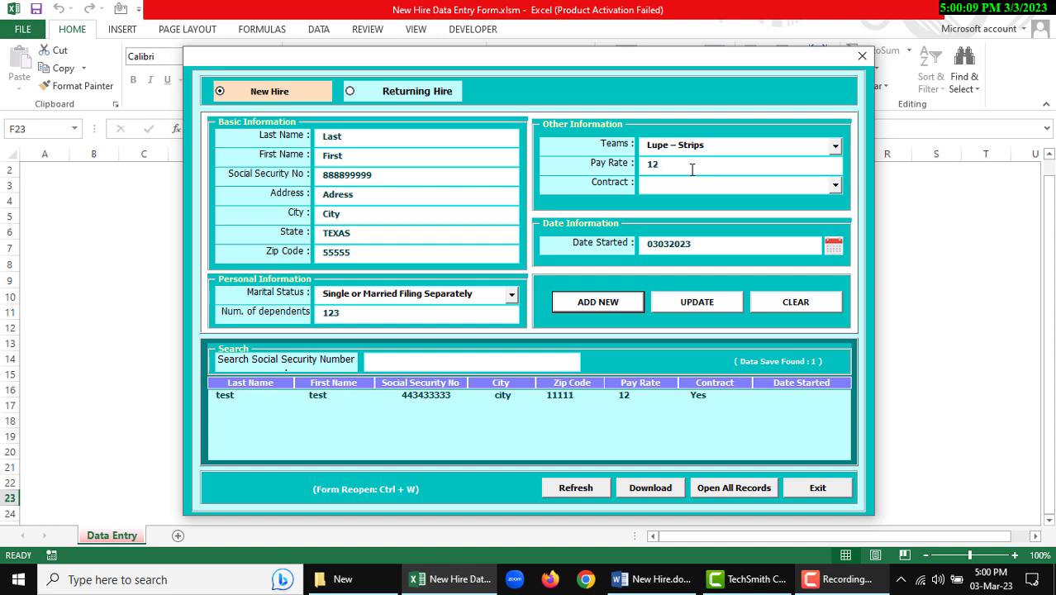
click(835, 186)
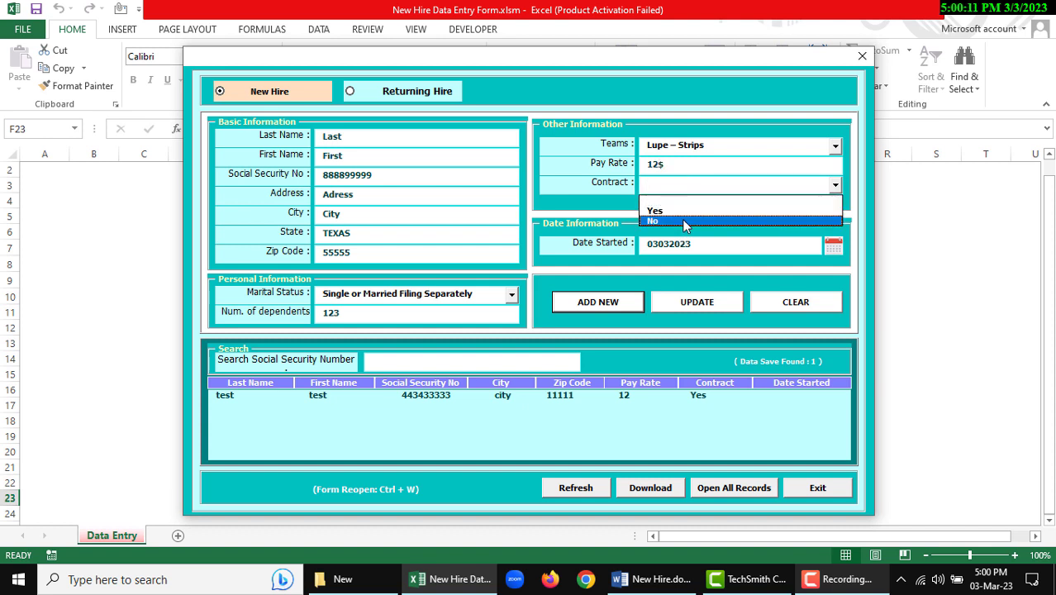
click(653, 222)
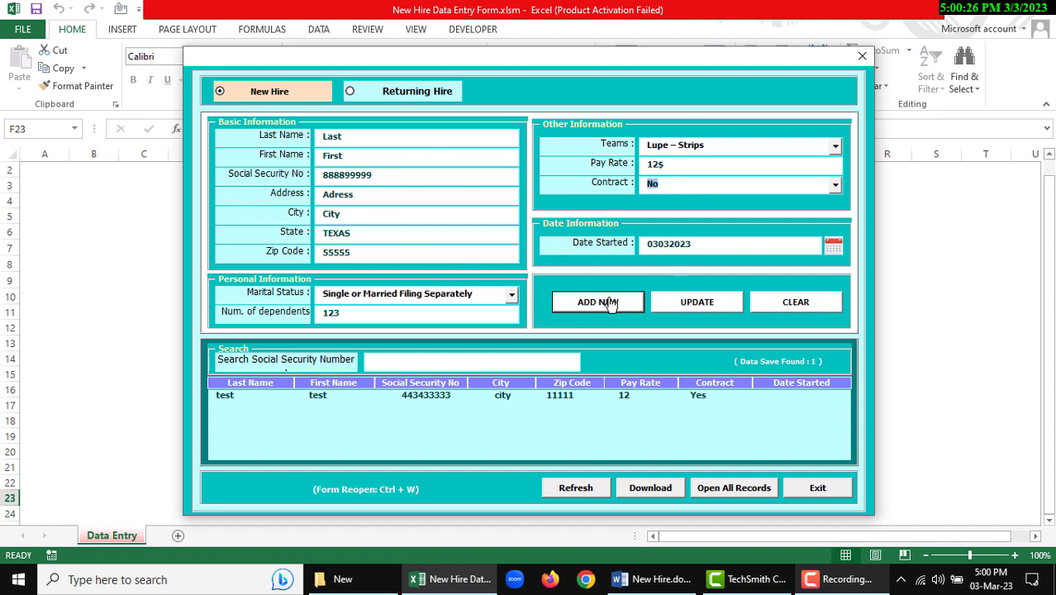
Add the Last, First hire as a new record, confirming the save and success message.
click(598, 302)
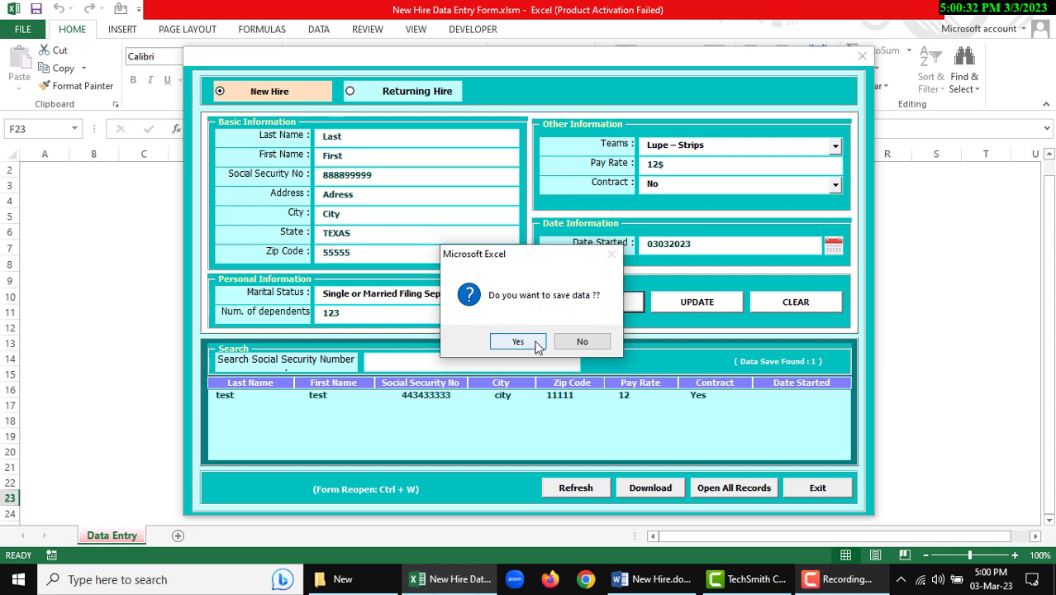
click(518, 341)
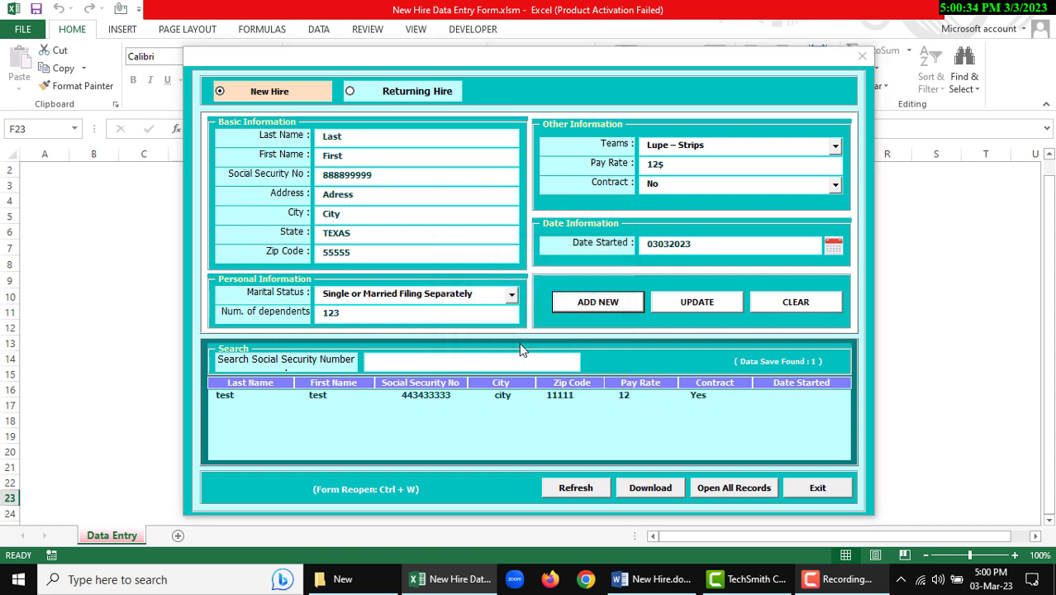
click(598, 301)
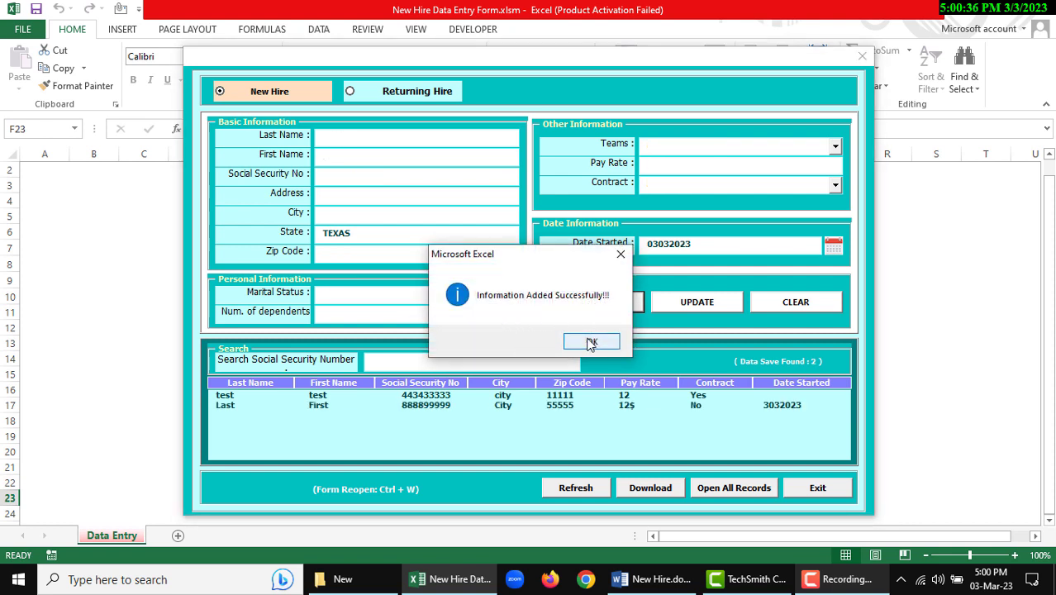
click(592, 342)
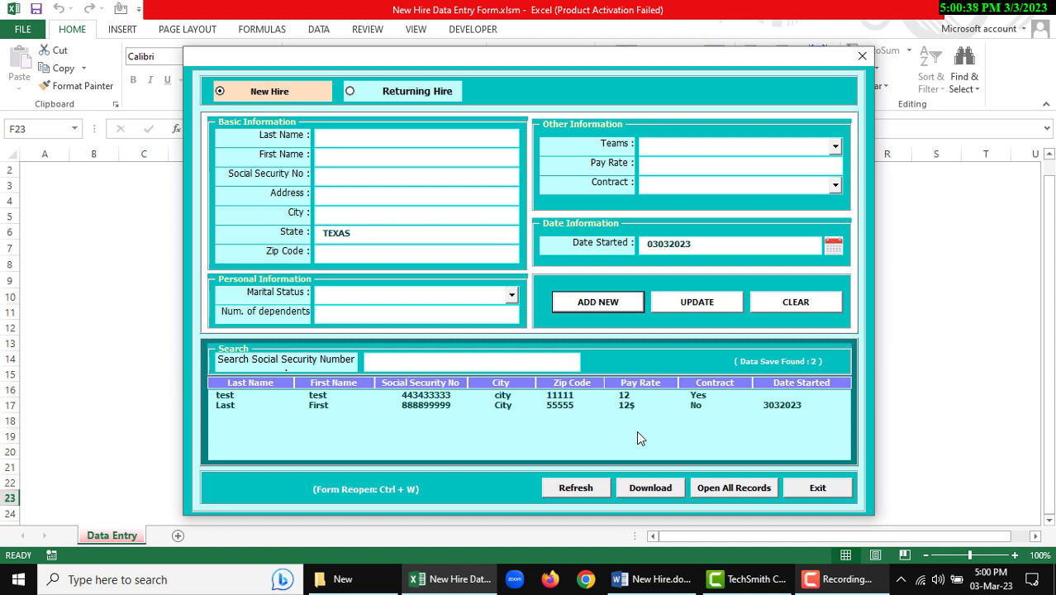
mouse_move(691, 431)
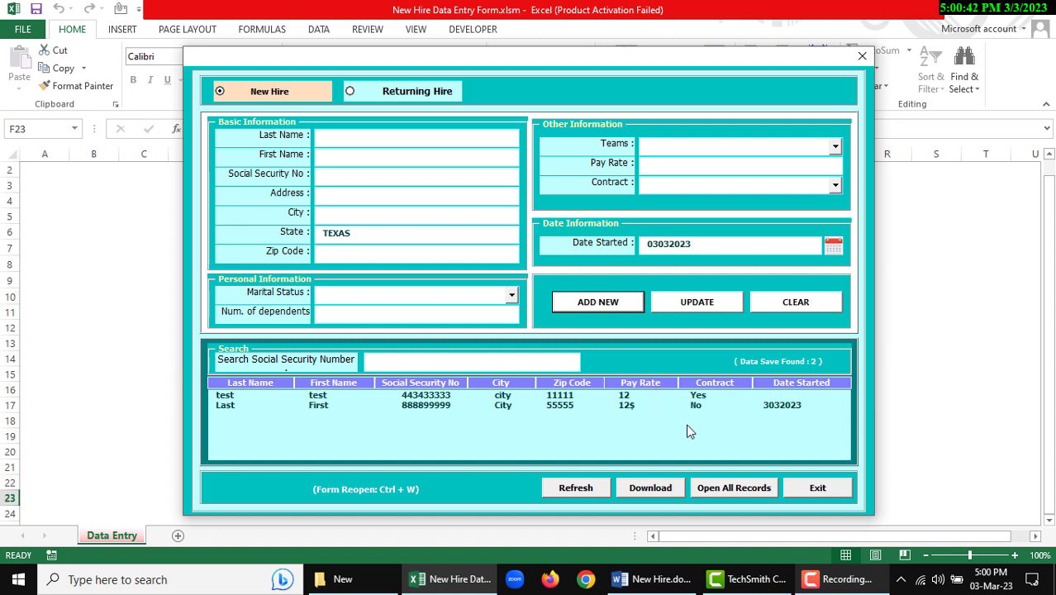
mouse_move(734, 488)
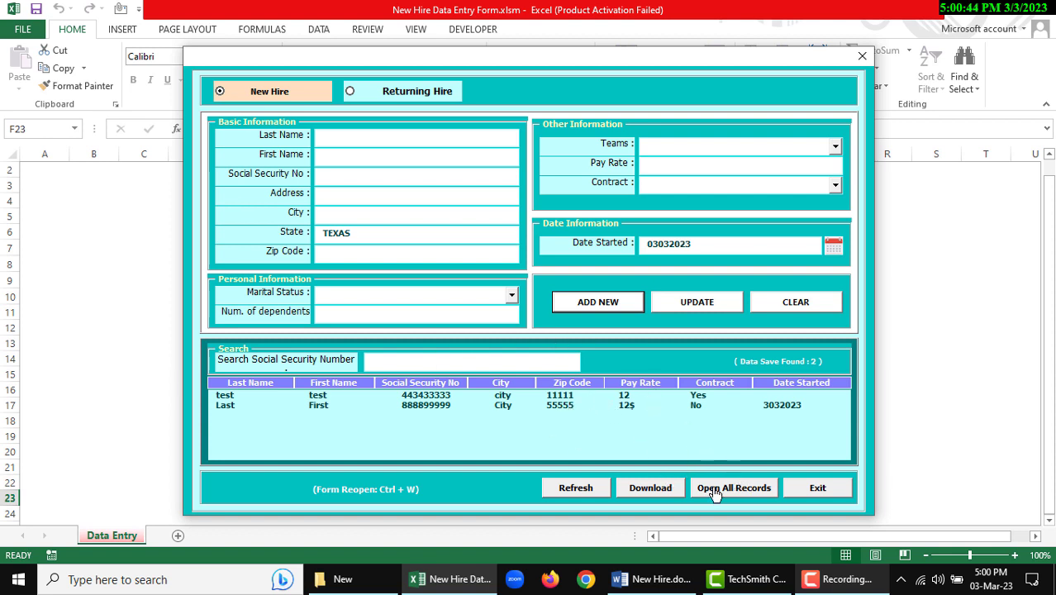
Show all saved records and look through the Sheet1 and Sheet2 tabs.
click(732, 487)
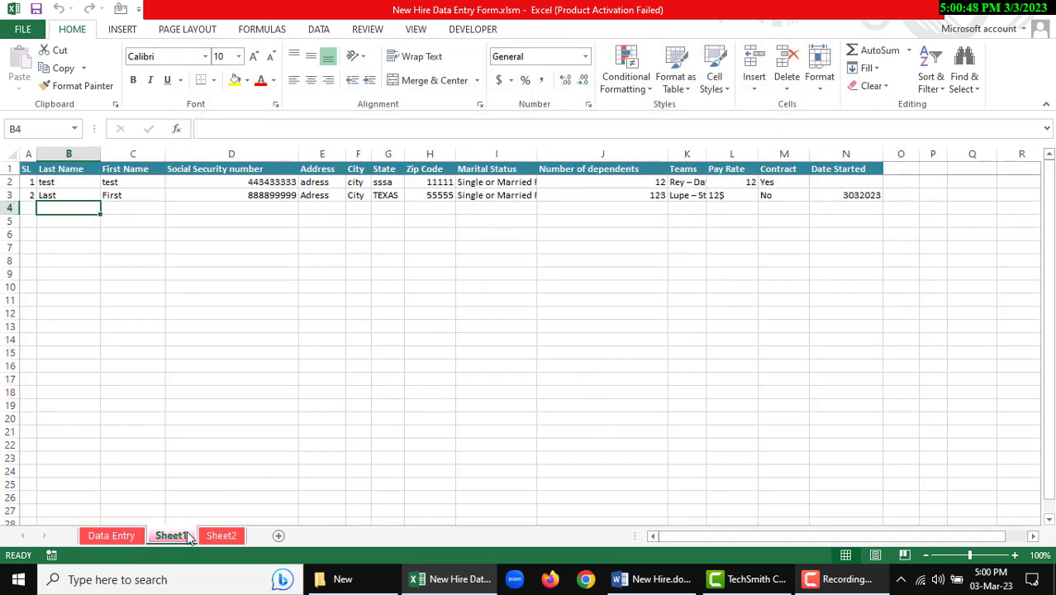
click(171, 536)
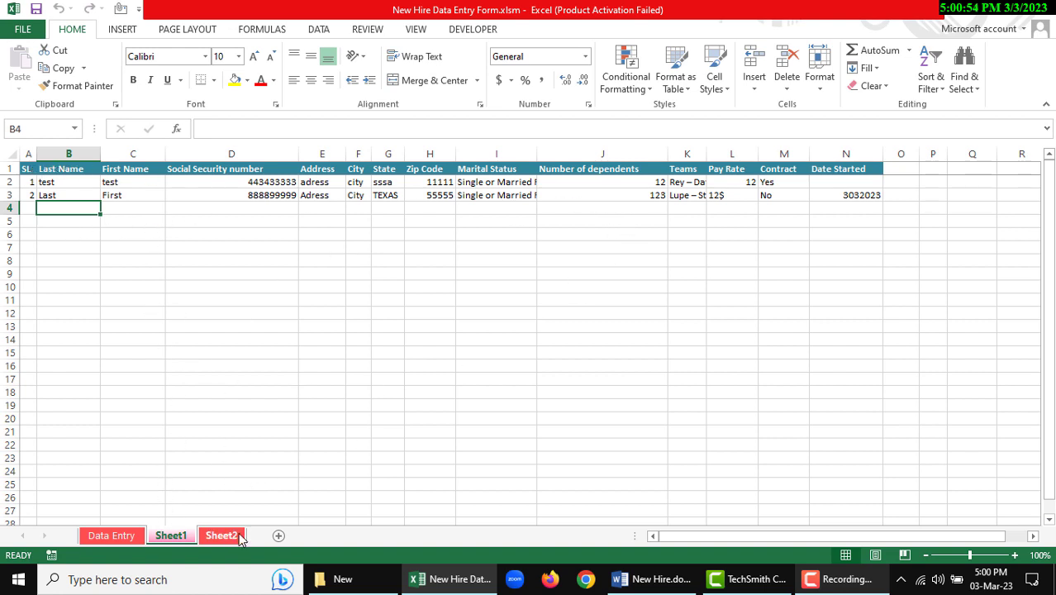
click(221, 535)
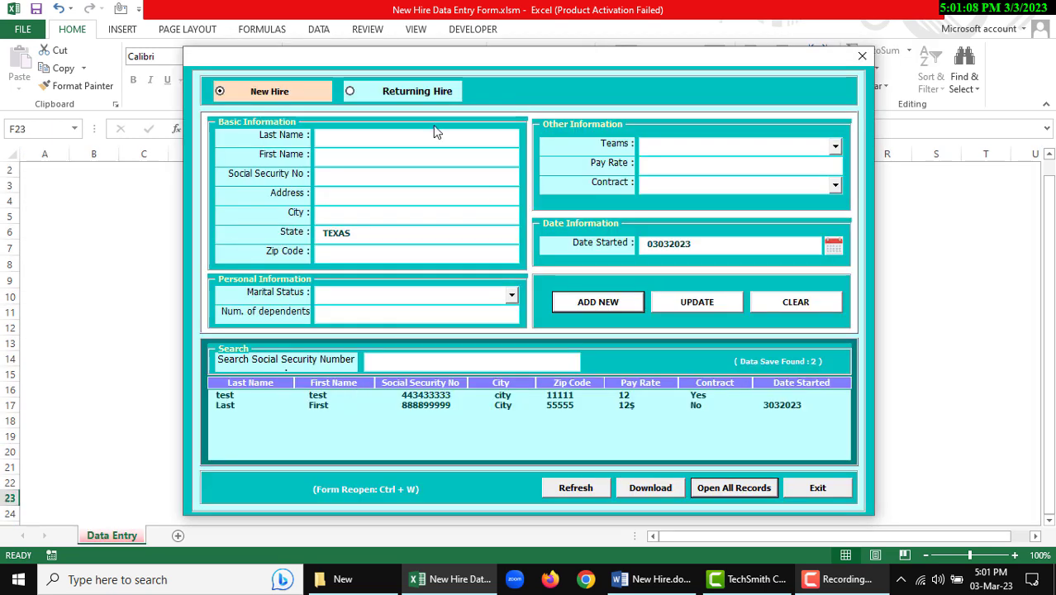
mouse_move(369, 99)
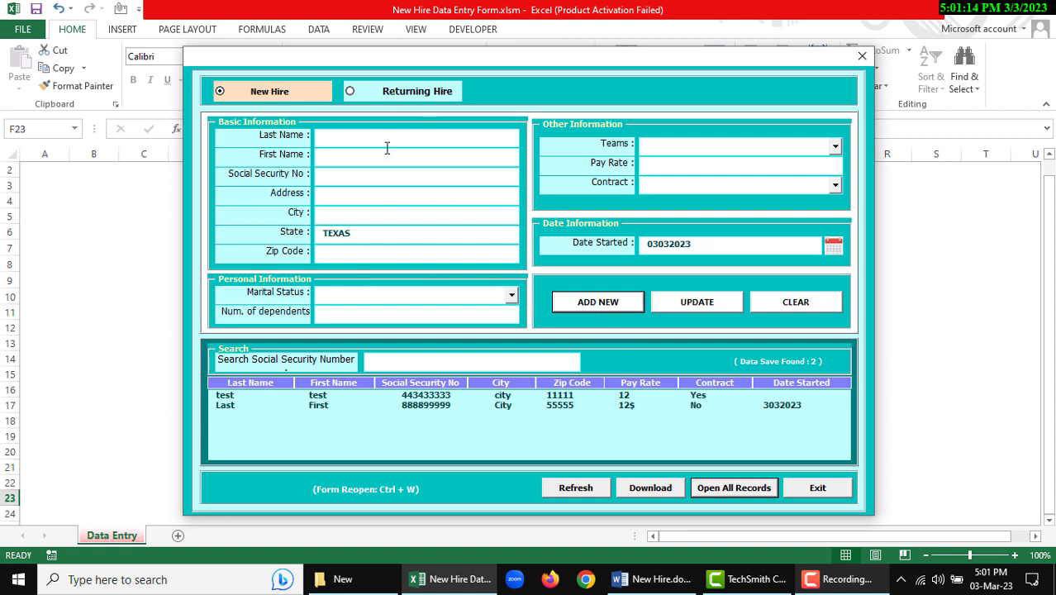
Switch to Returning Hire and search Social Security numbers for 99.
click(350, 91)
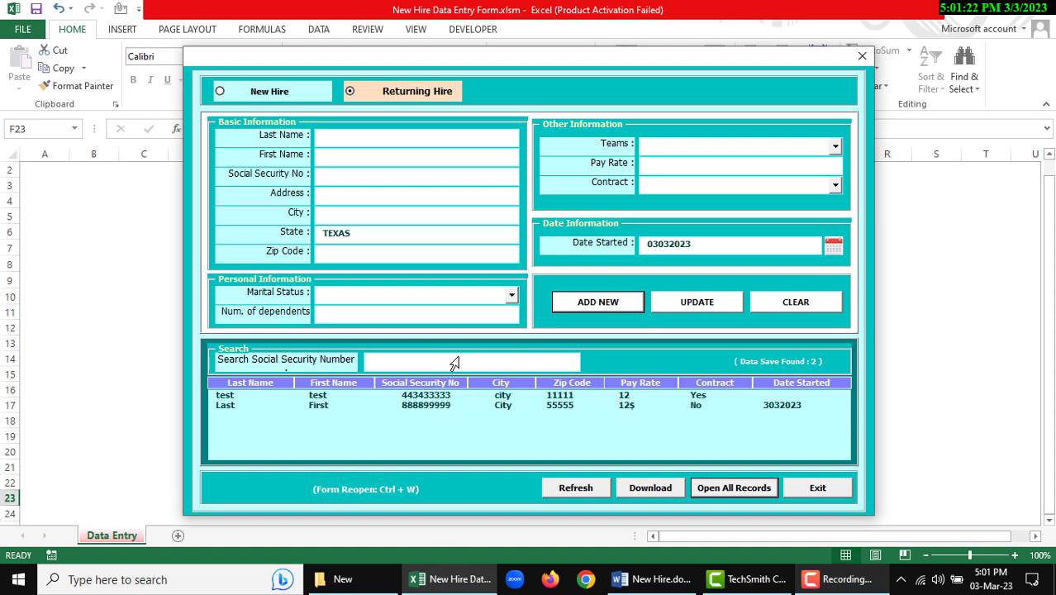
click(471, 361)
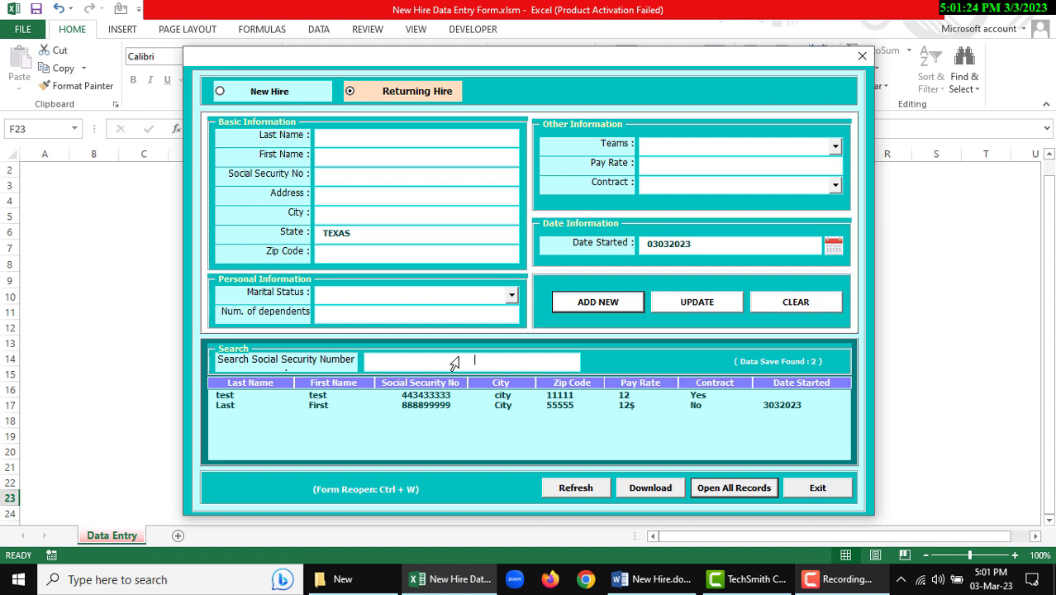
text(333)
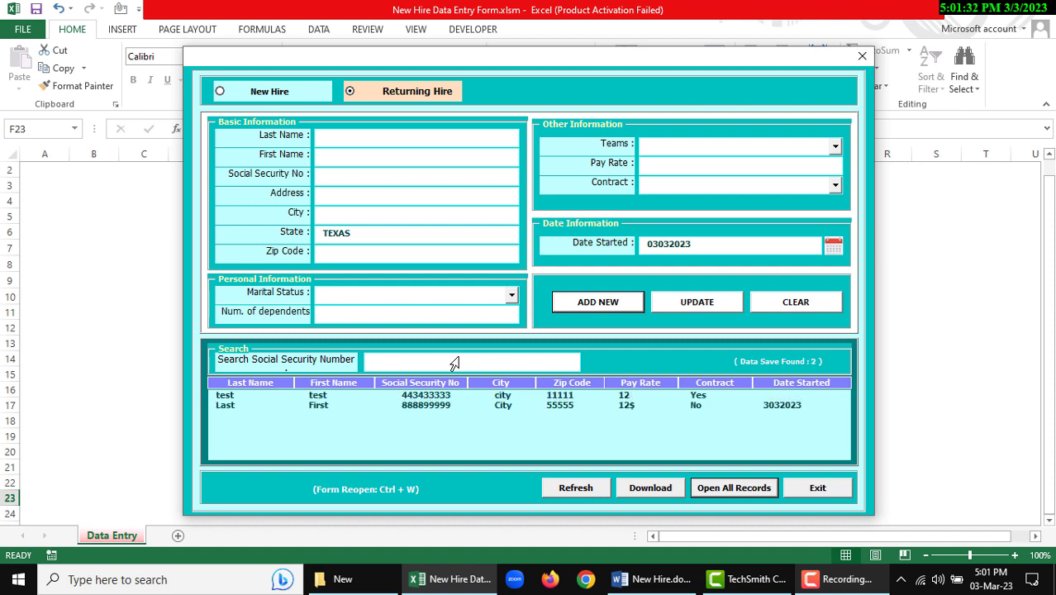
text(99)
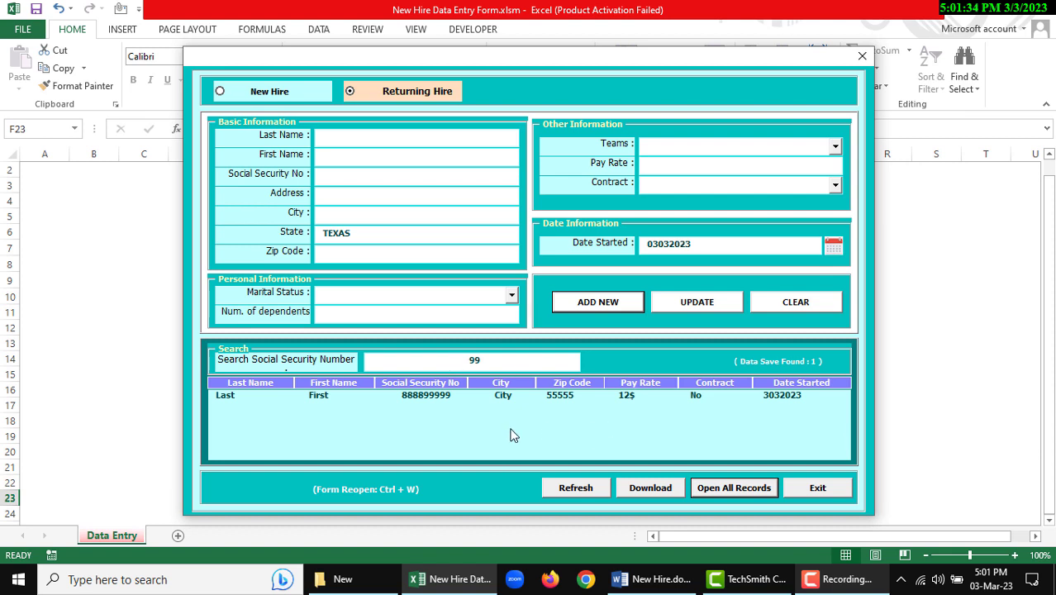
mouse_move(823, 370)
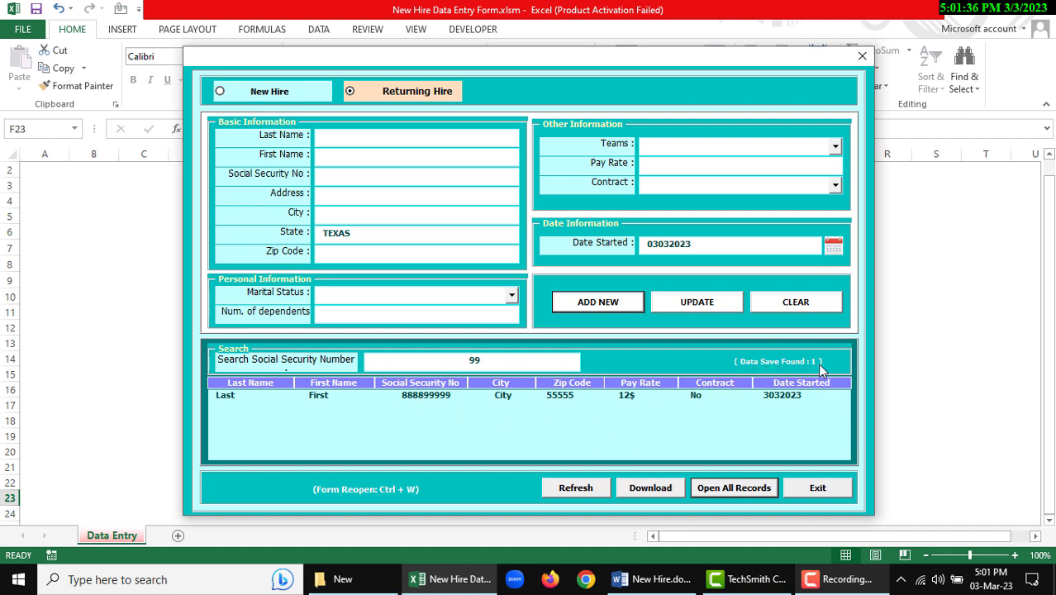
mouse_move(640, 417)
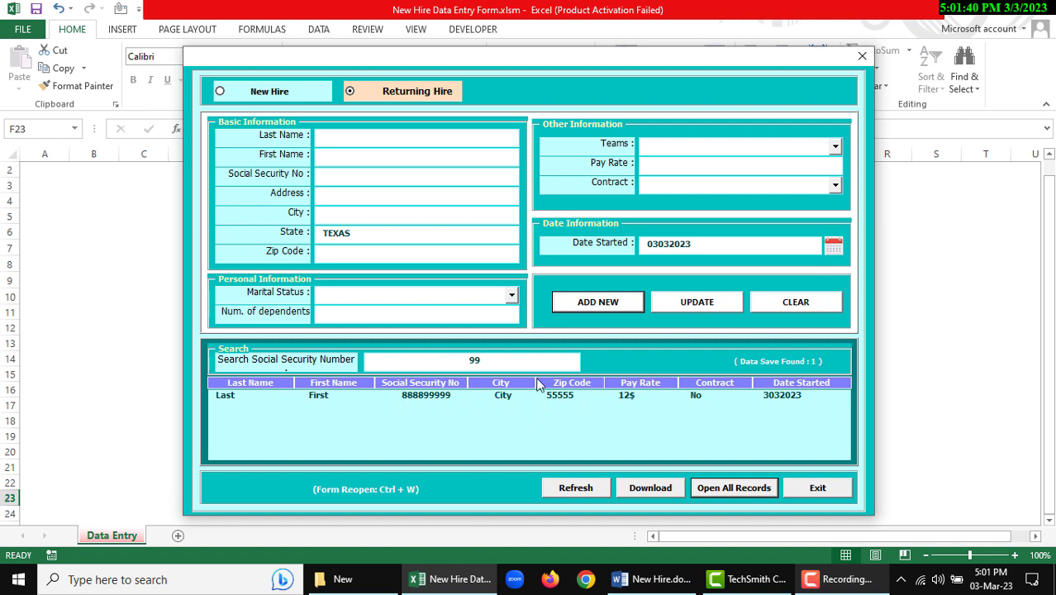
mouse_move(505, 401)
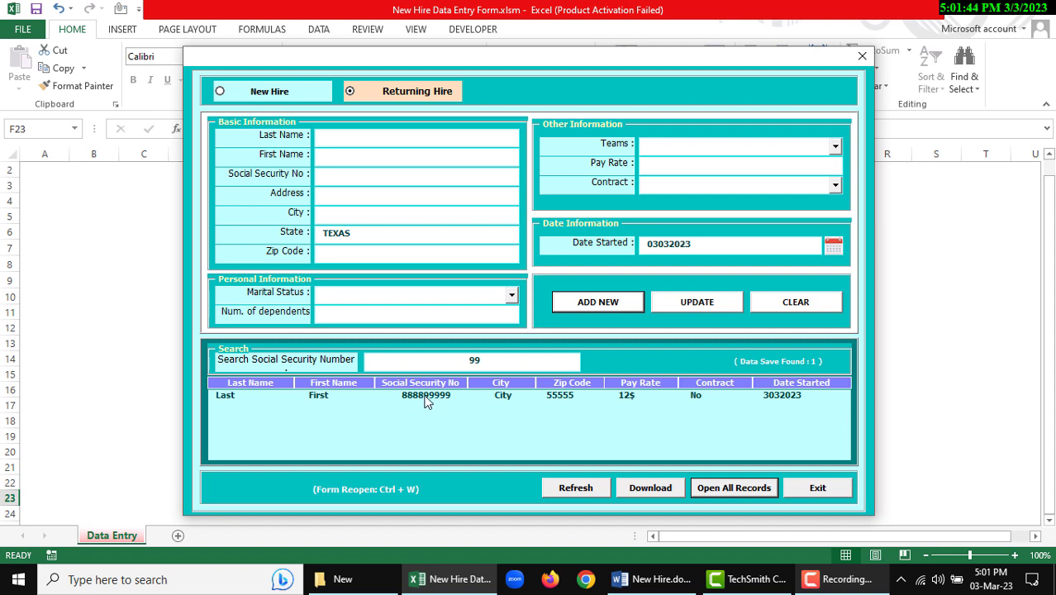
Load the Last, First search result and change its start date to 17-Mar-2023.
click(426, 395)
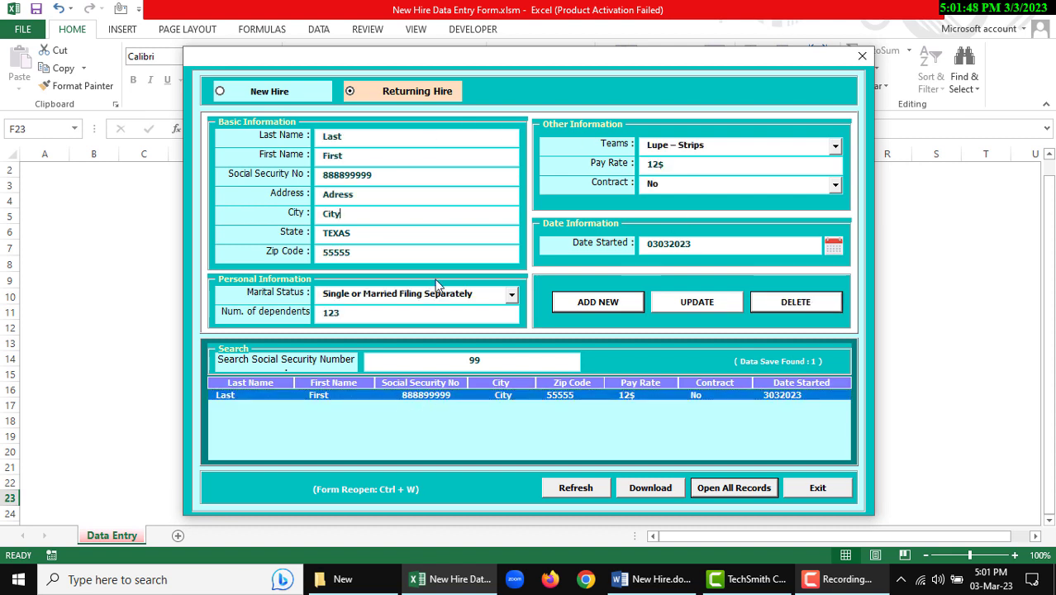
mouse_move(610, 304)
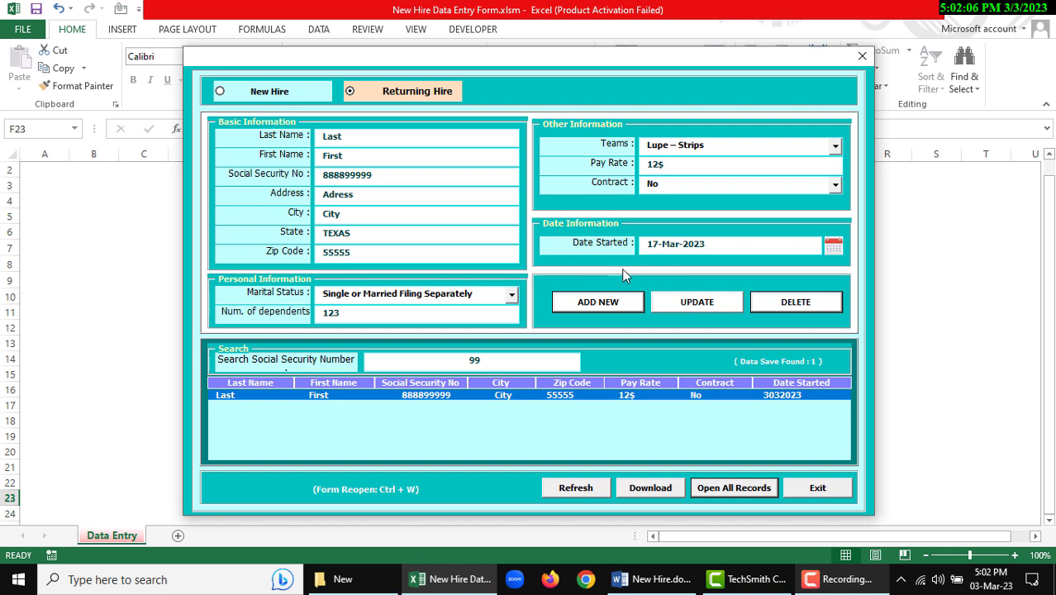
click(676, 243)
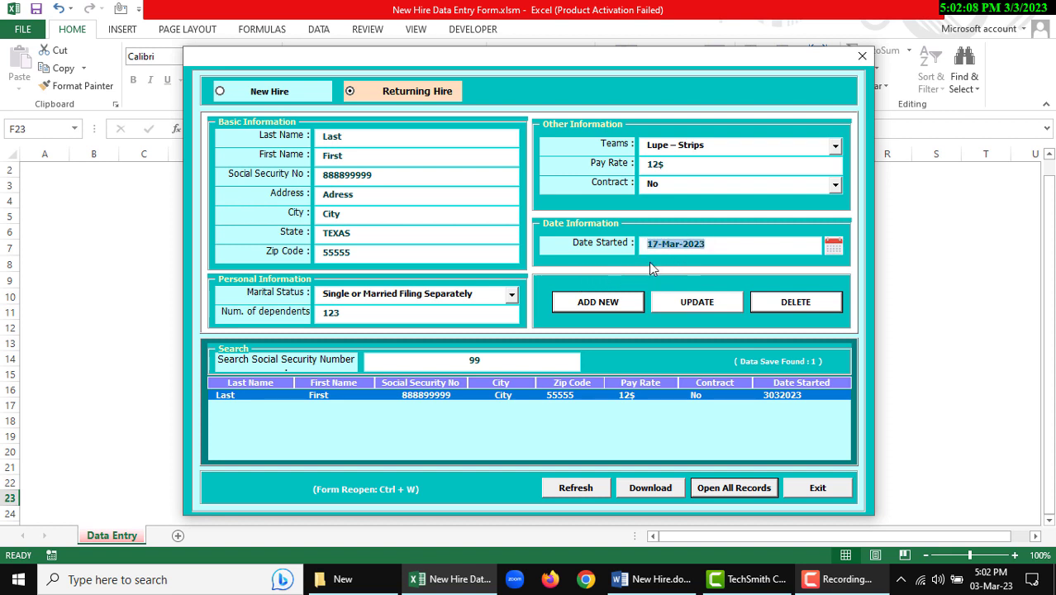
mouse_move(622, 289)
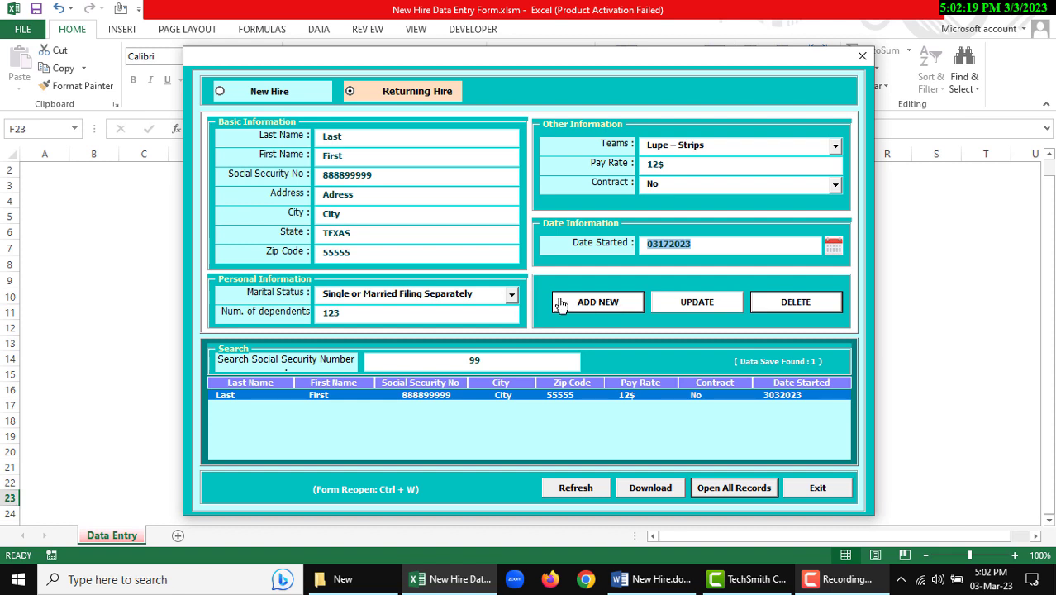
mouse_move(640, 348)
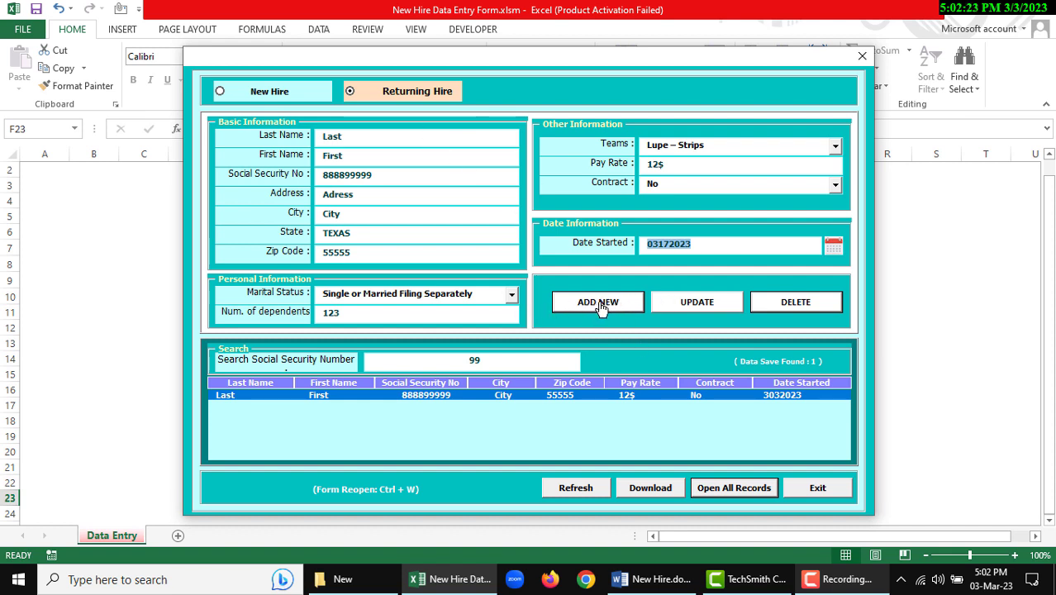
Add the returning hire as a third record and dismiss the success confirmation.
click(597, 301)
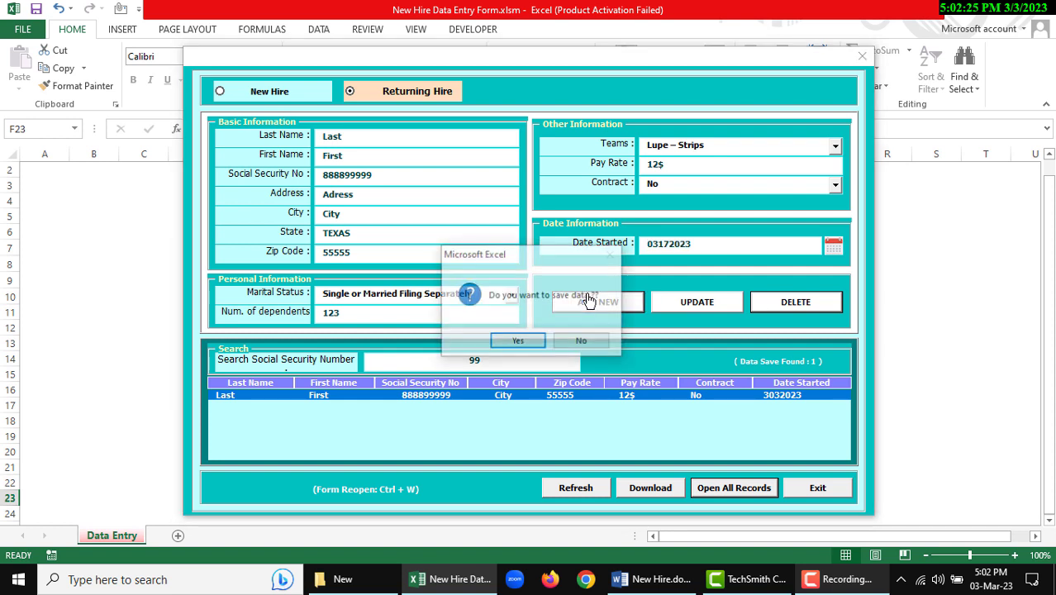
click(517, 341)
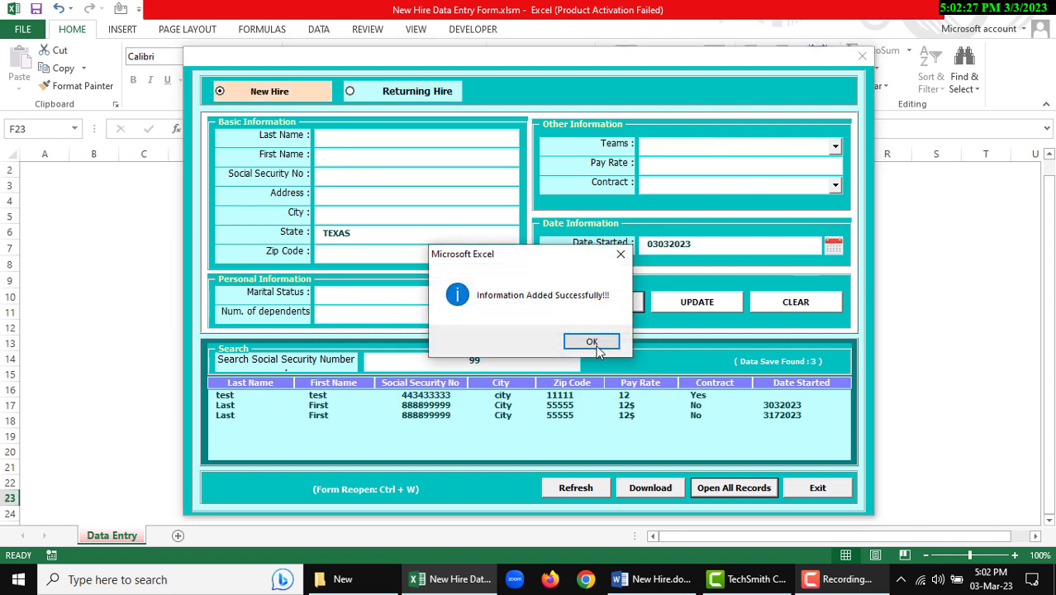
click(591, 342)
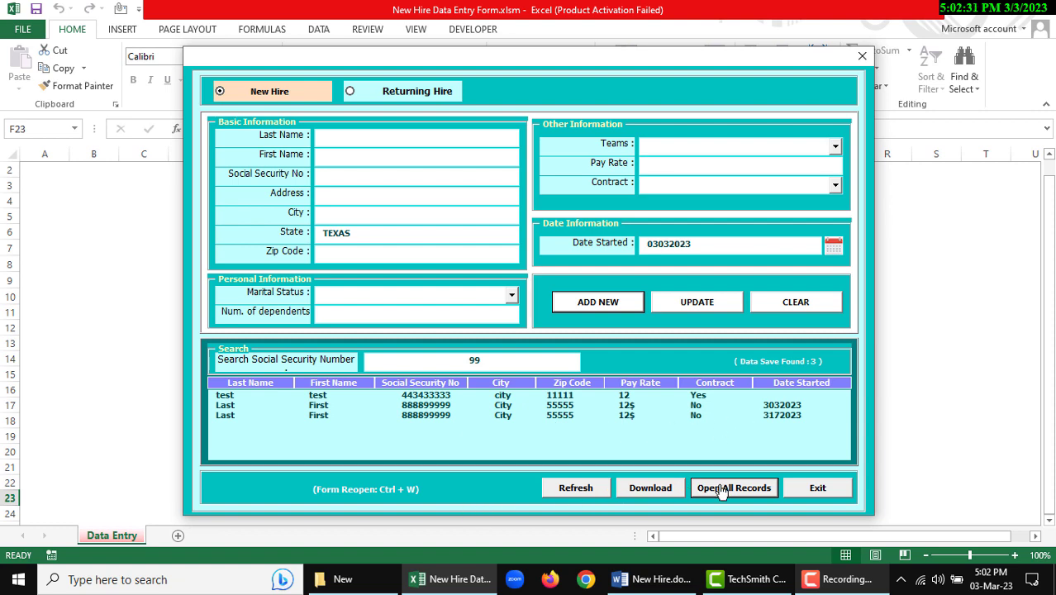
click(733, 488)
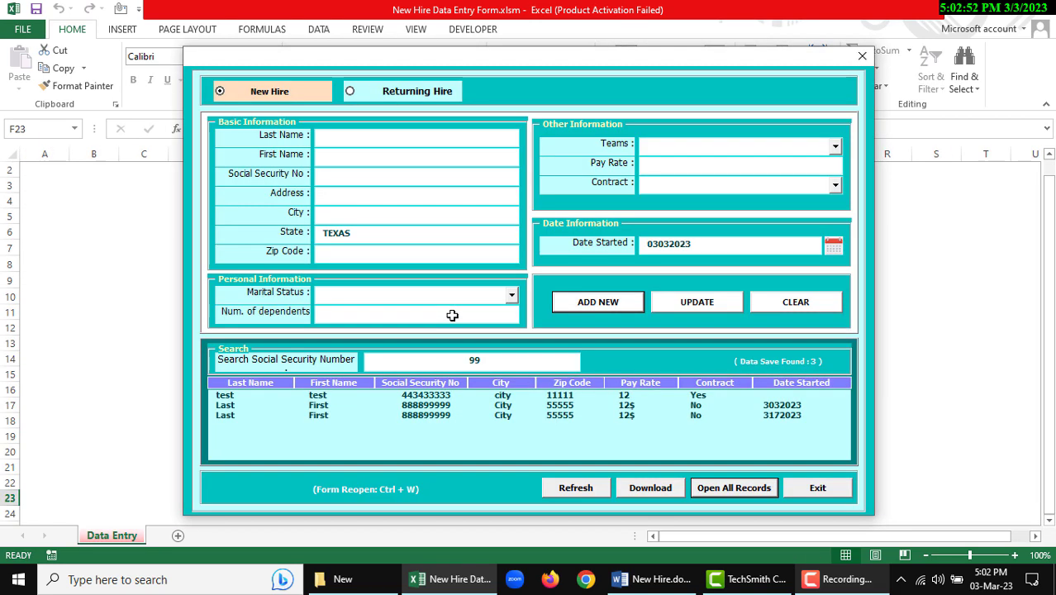
mouse_move(603, 408)
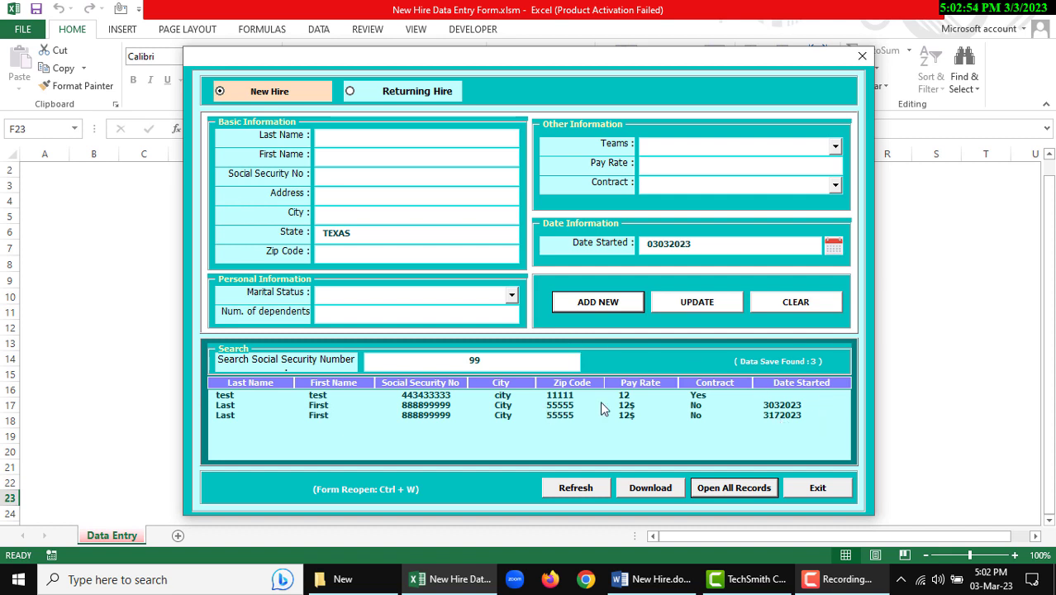
Load the test hire record from the search list and delete it, confirming Yes.
click(250, 395)
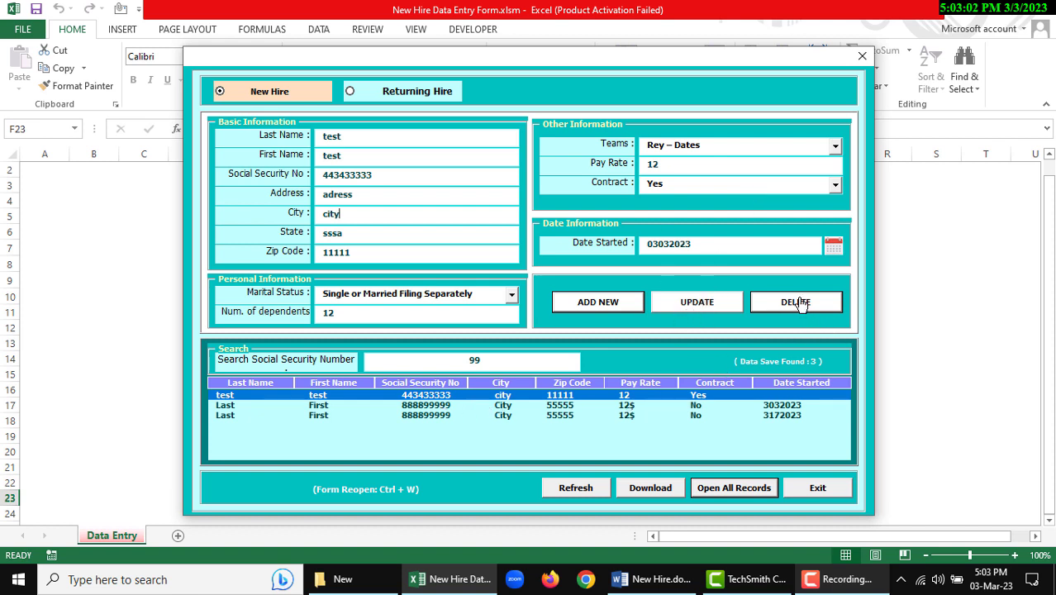
click(795, 302)
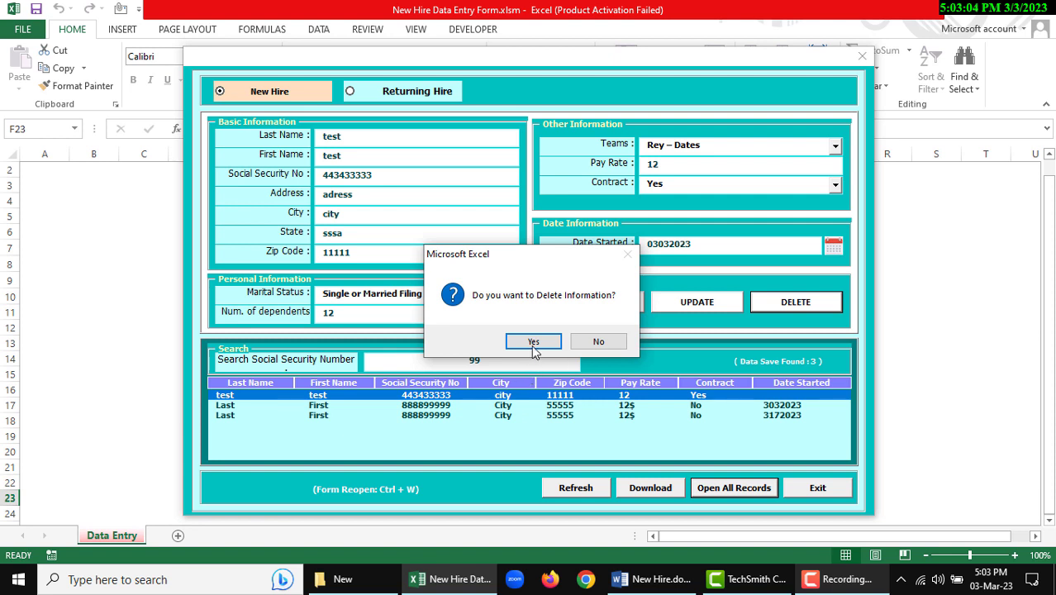
click(533, 341)
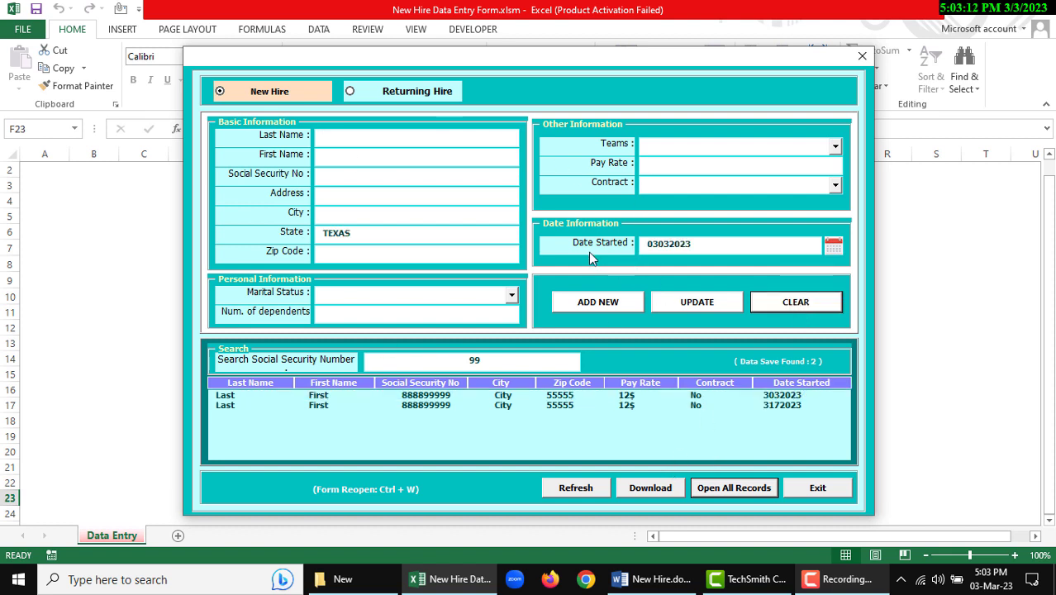
mouse_move(677, 326)
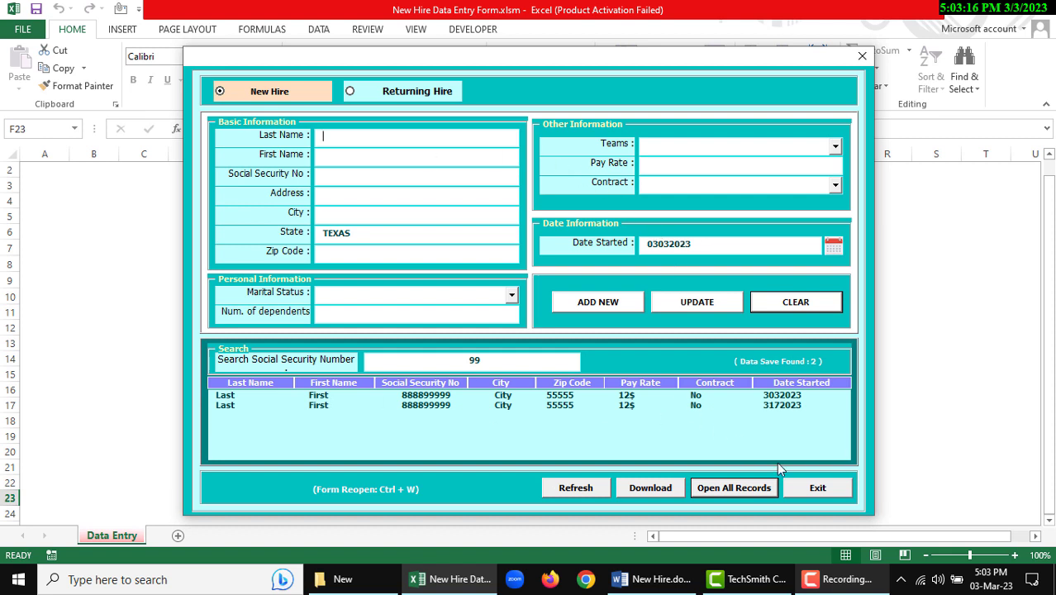
mouse_move(650, 487)
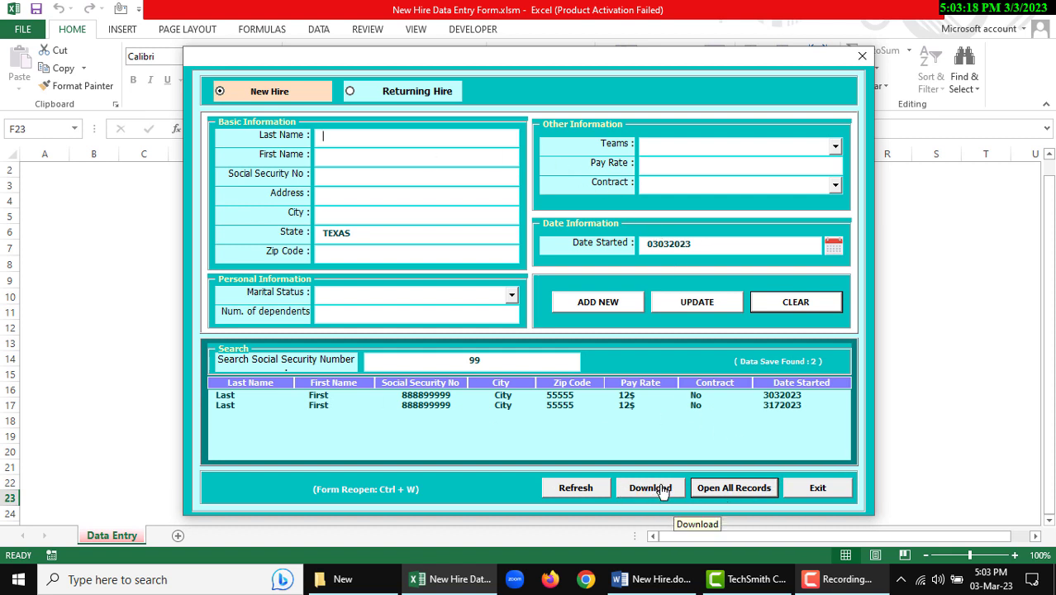
mouse_move(622, 362)
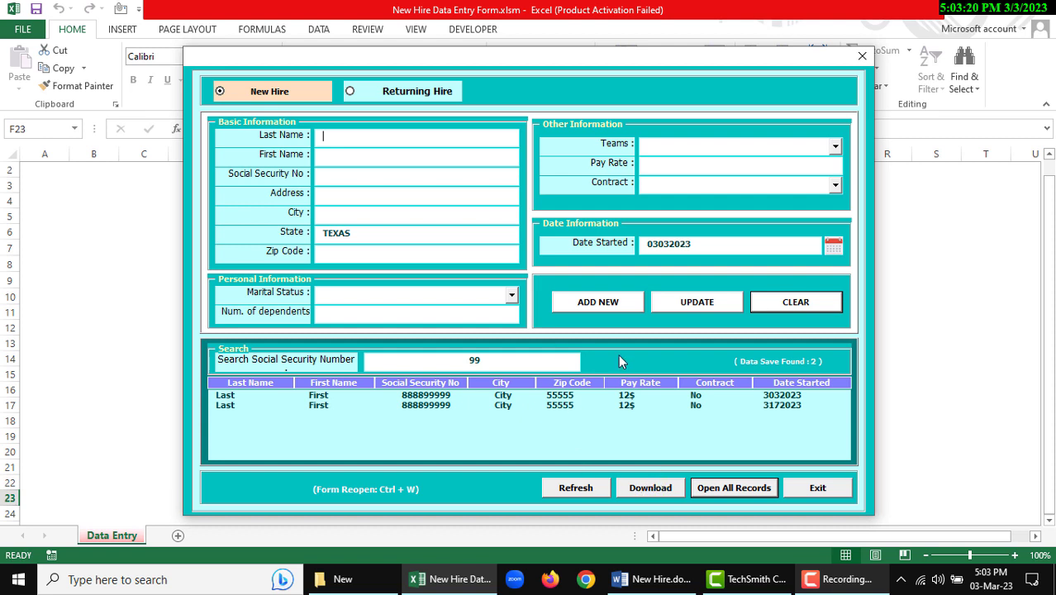
mouse_move(574, 438)
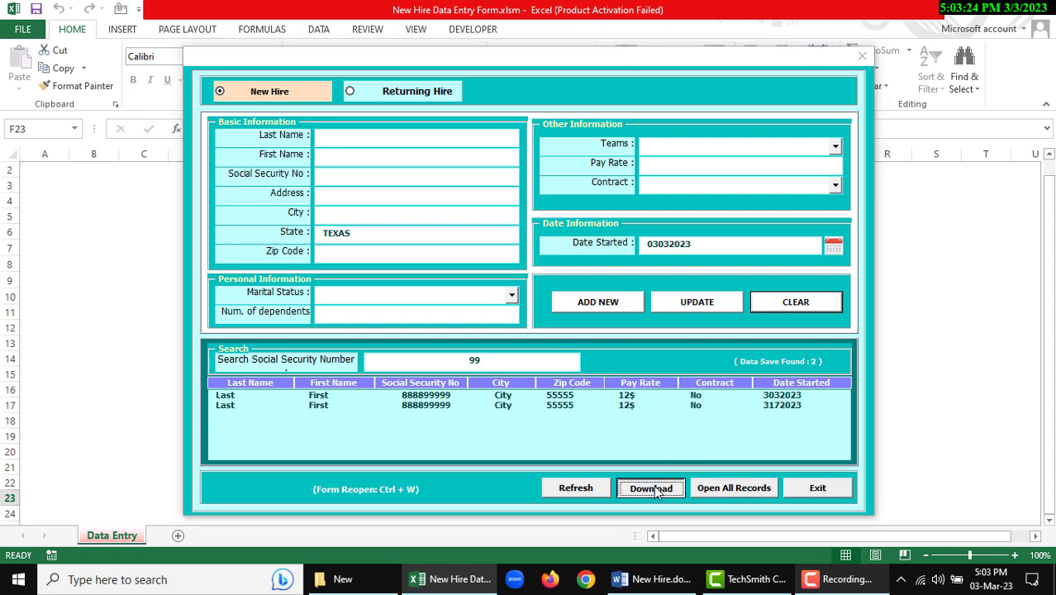
Download the hire records report and close the 'New Hire Sheet Export Successfully' message.
click(650, 488)
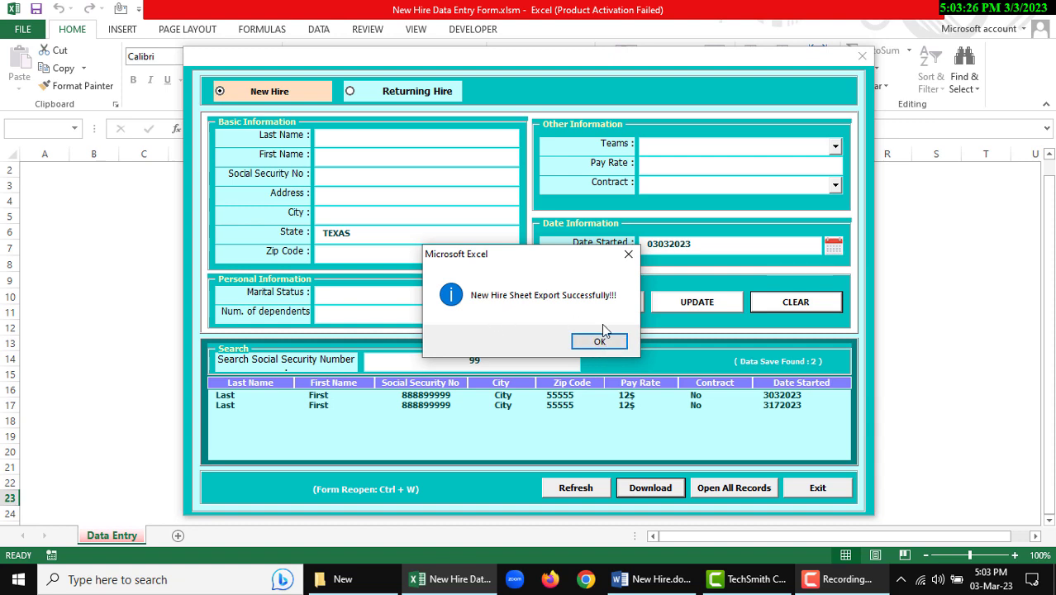
click(599, 342)
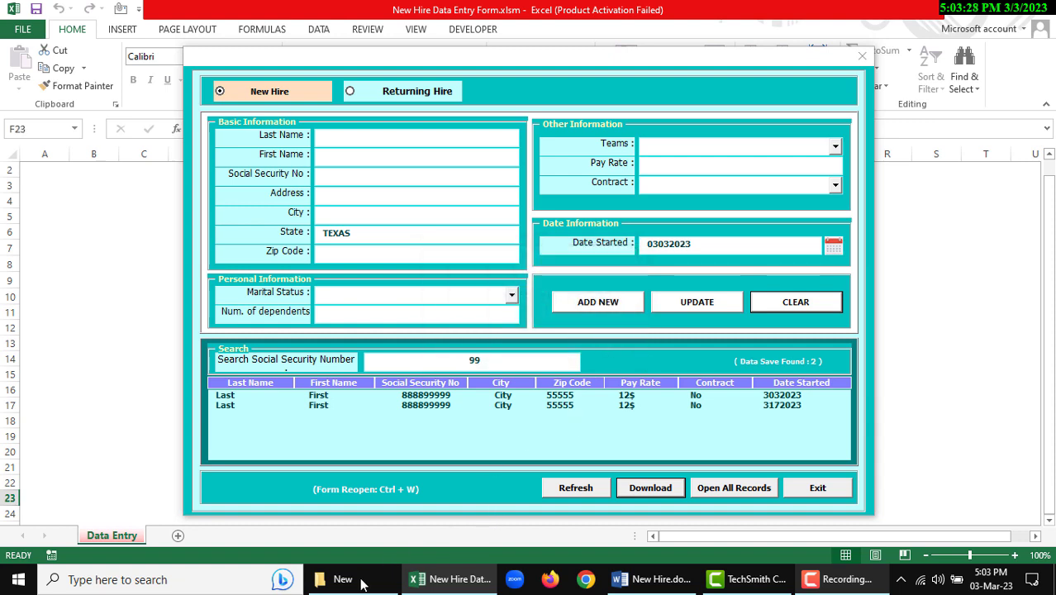
Open 'Data Entry Report_Date 03-Mar-2023.xlsx' from the New folder window.
click(342, 579)
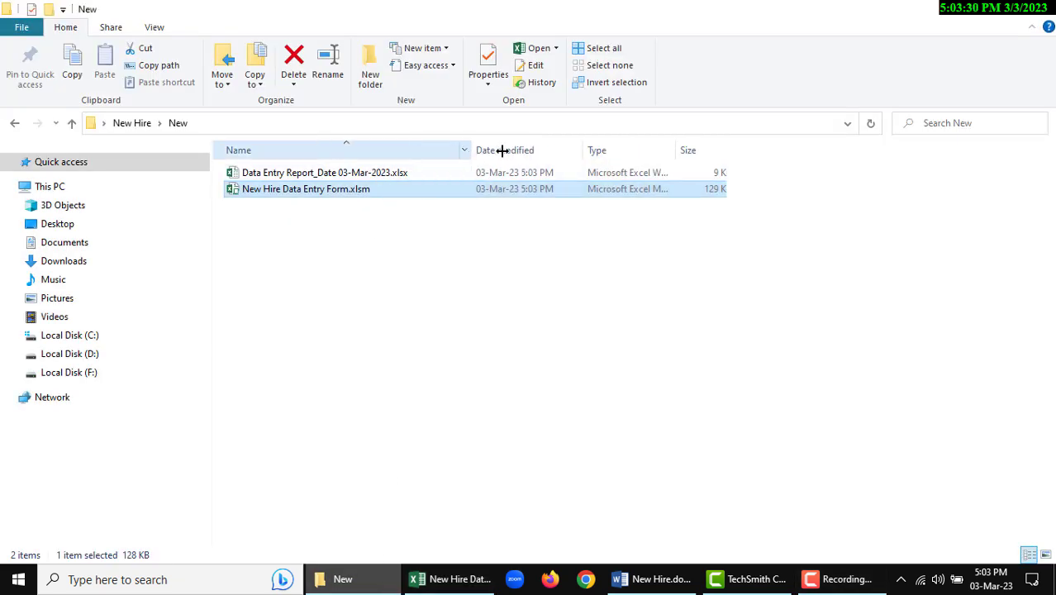
double_click(306, 188)
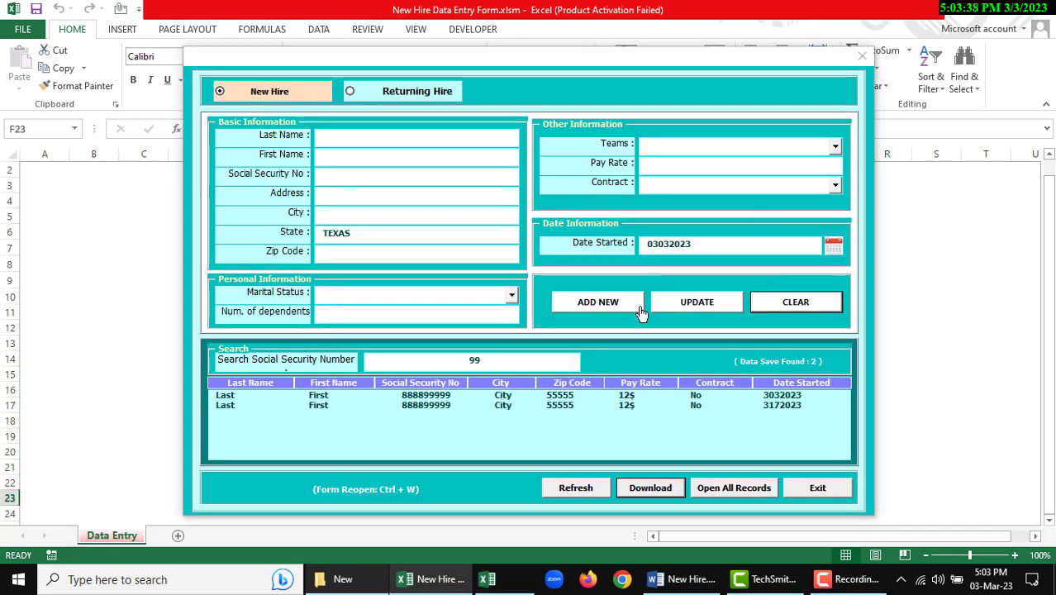
mouse_move(574, 392)
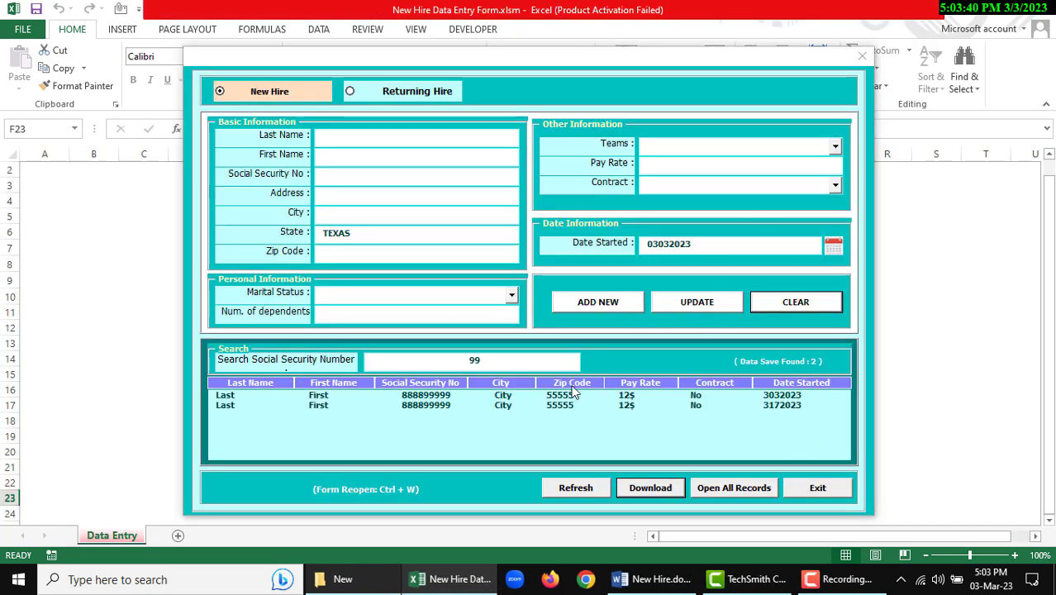
mouse_move(830, 496)
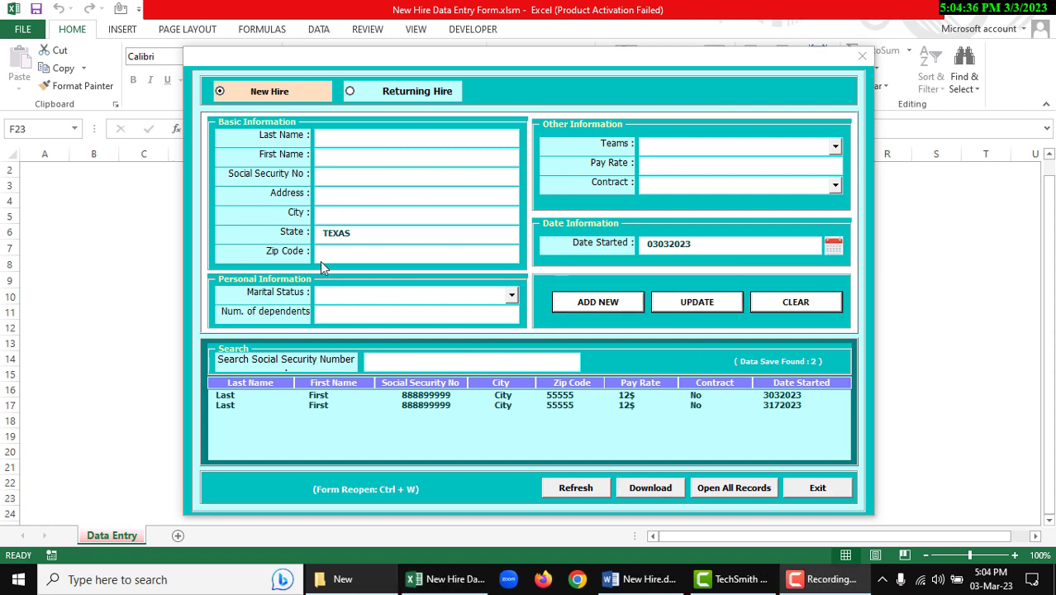
mouse_move(760, 440)
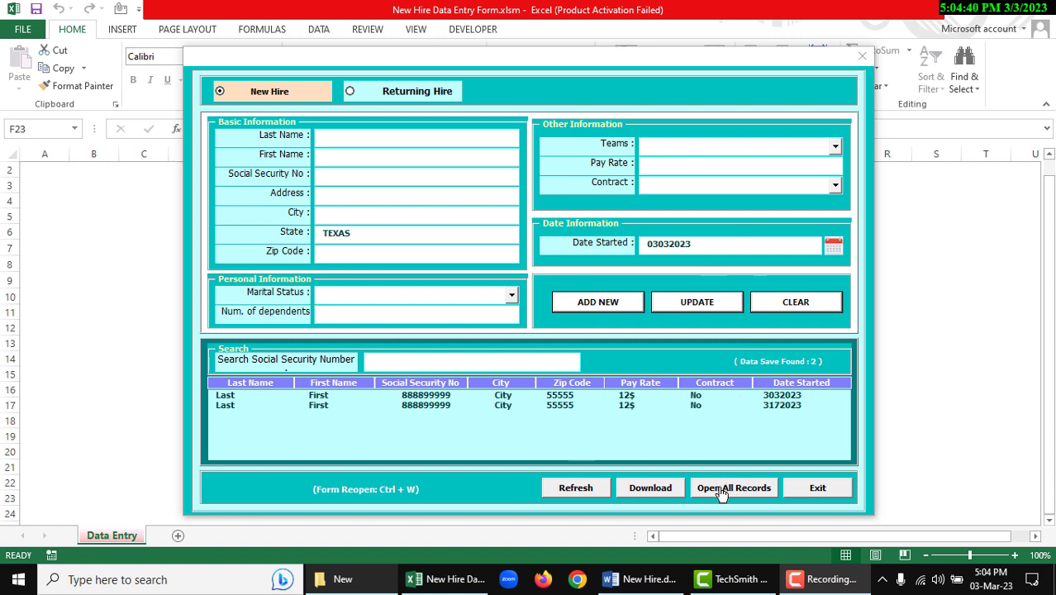
Open All Records and unhide the Support sheet with its marital status, team and contract lists.
click(733, 487)
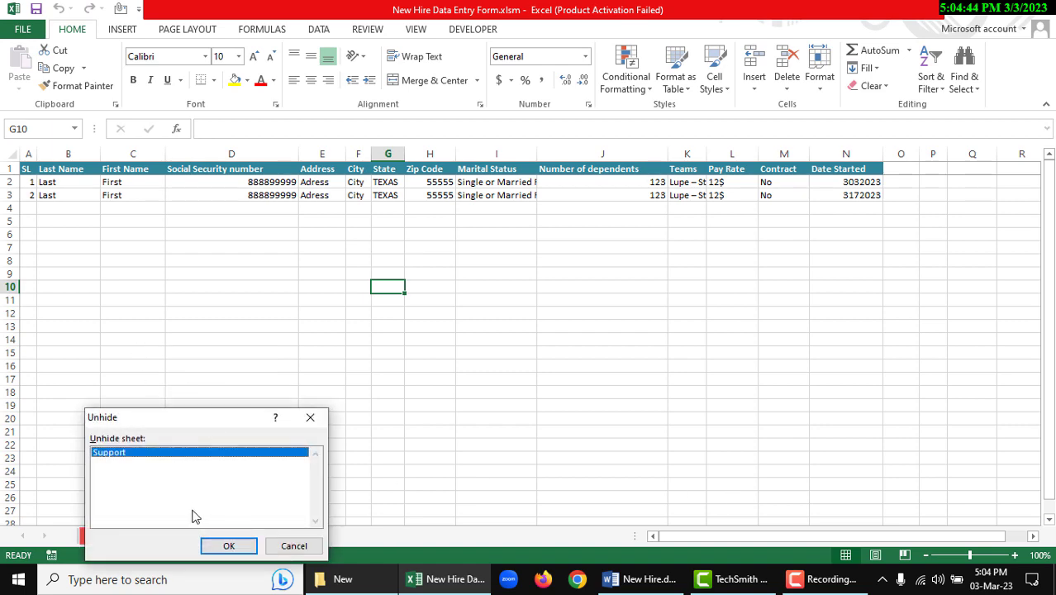
click(229, 545)
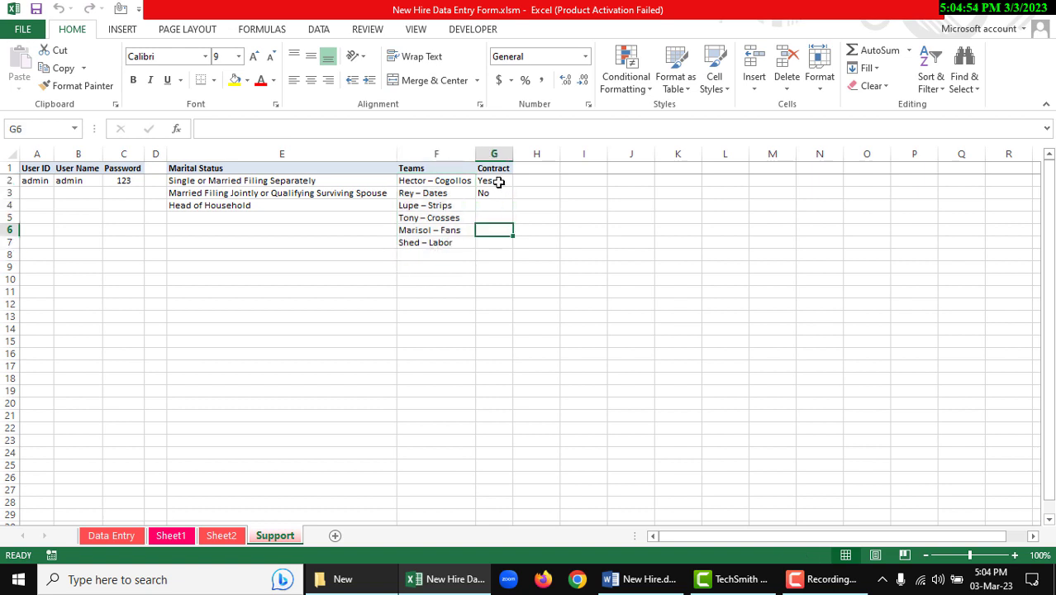
click(494, 217)
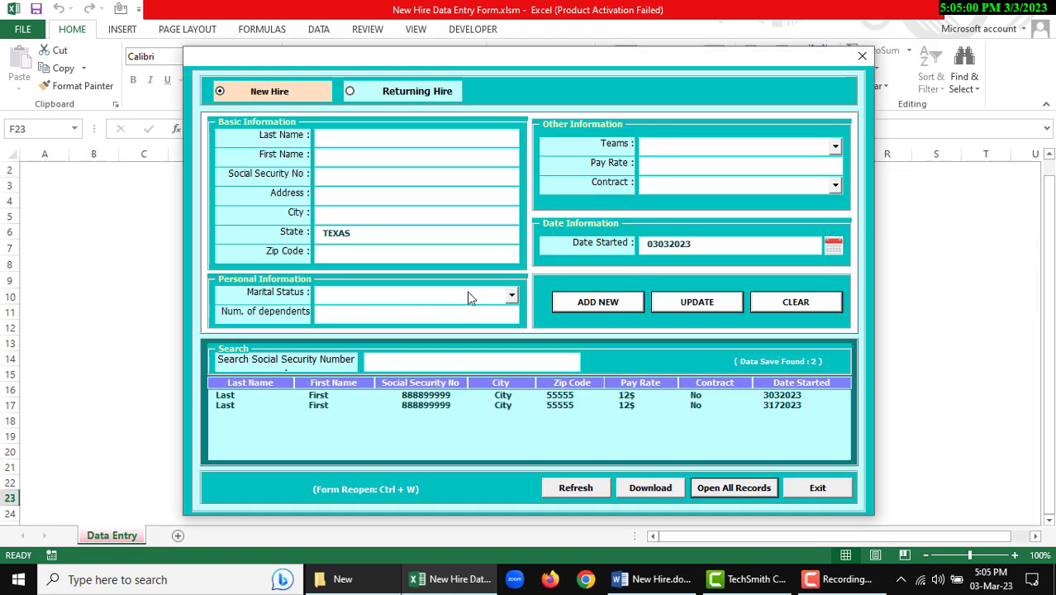
Preview the Marital Status dropdown choices, then Exit to bring up the 'Do you want to Leave' prompt.
click(511, 295)
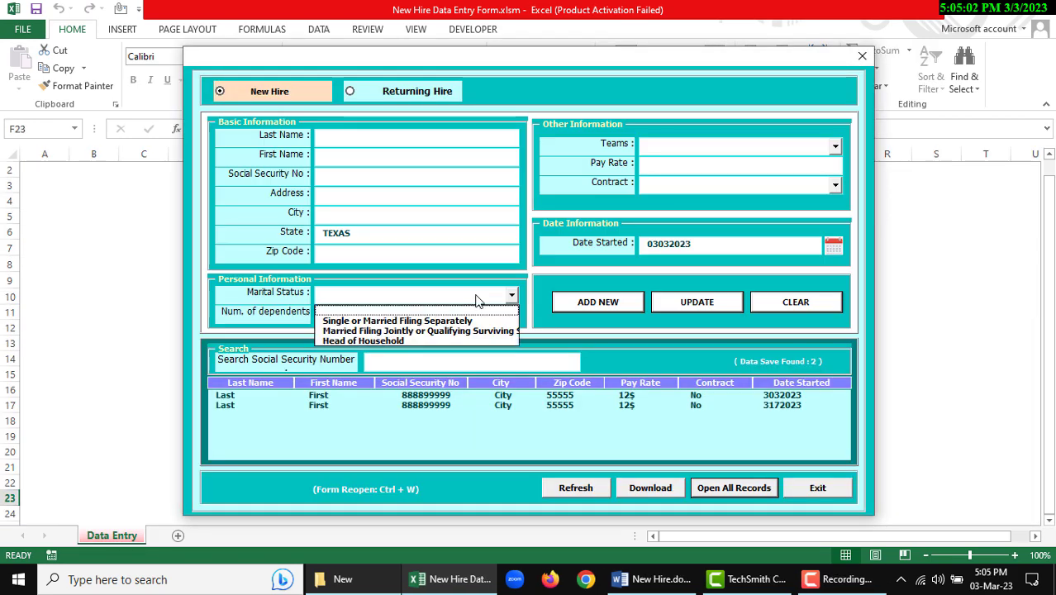
click(414, 293)
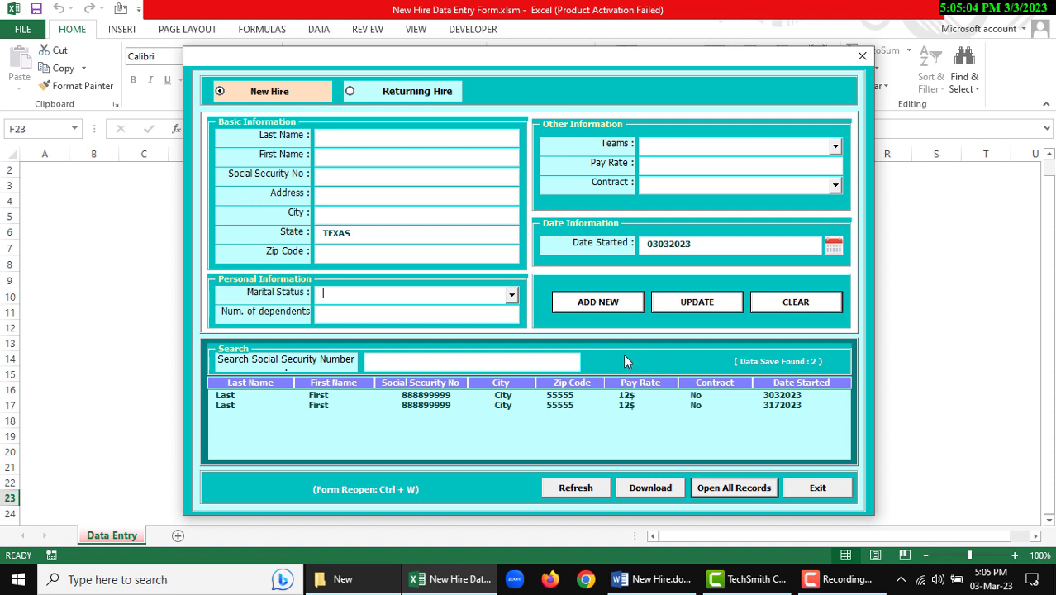
mouse_move(835, 399)
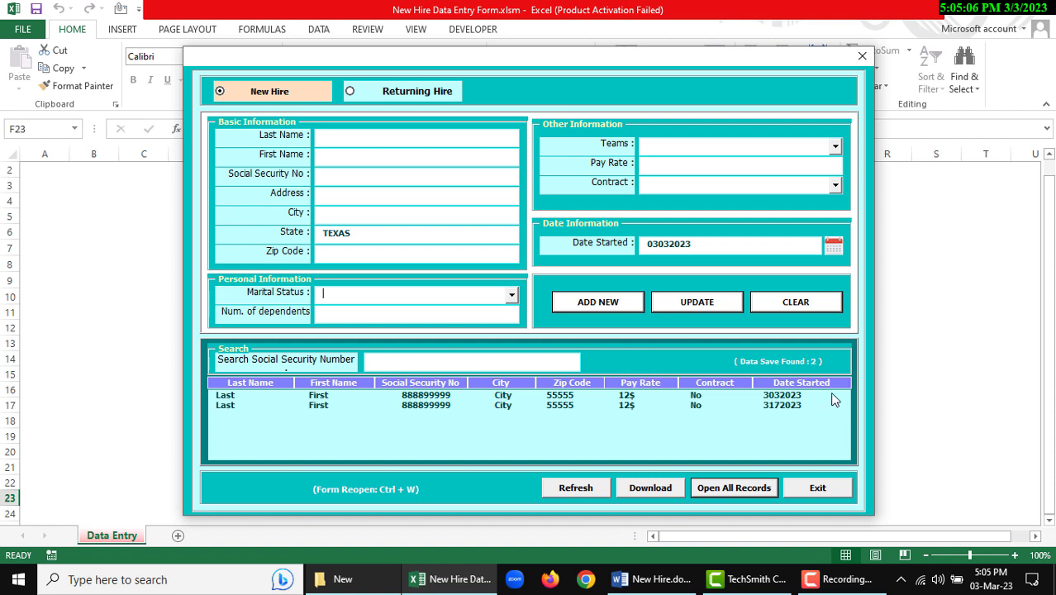
mouse_move(818, 487)
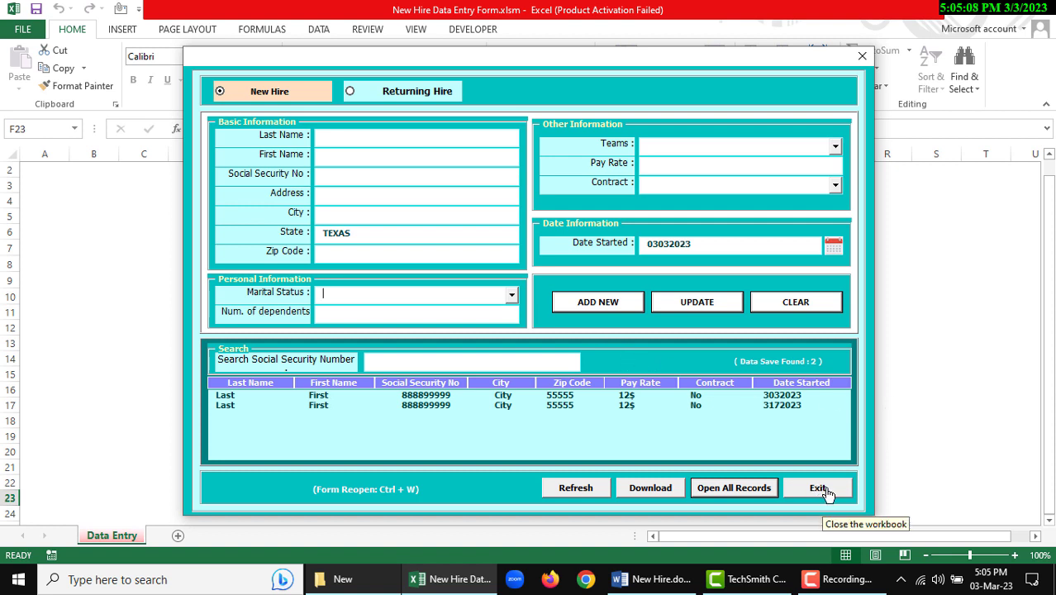
click(818, 487)
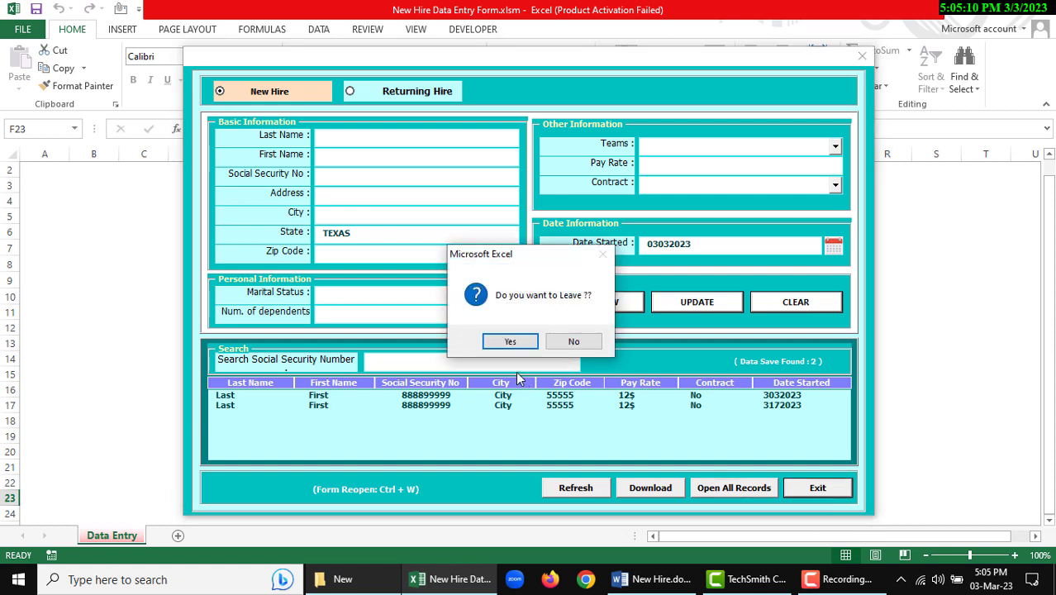